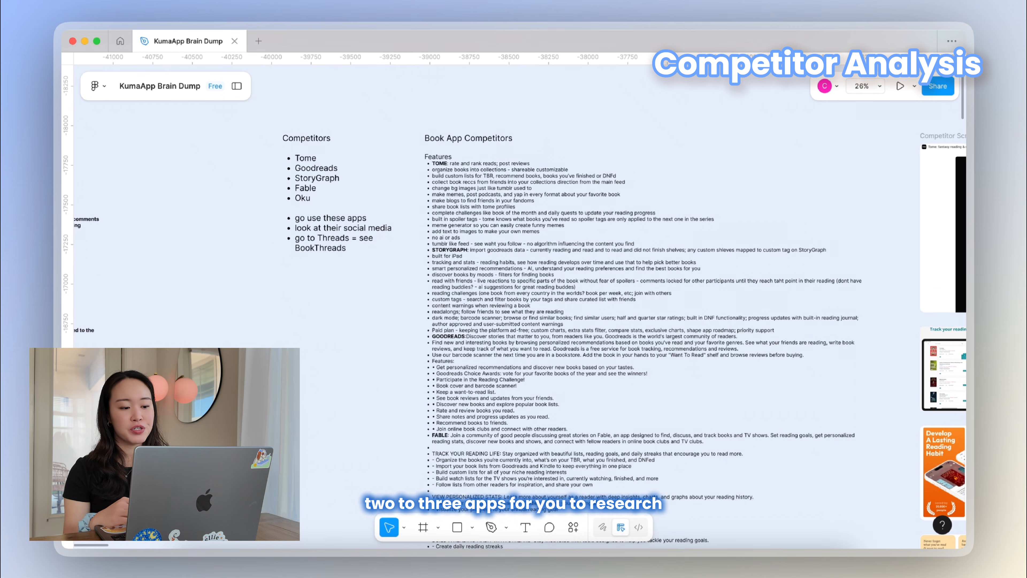
Scroll down the board through the Books and Feed wireframe flows
{"action": "scroll", "scroll_direction": "down", "scroll_amount": 3}
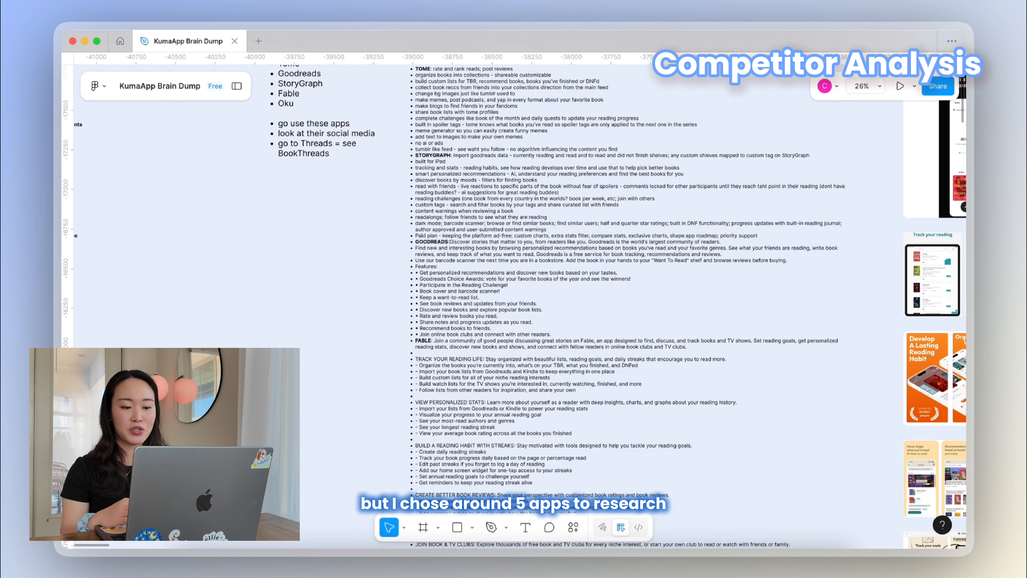
{"action": "scroll", "scroll_direction": "down", "scroll_amount": 3}
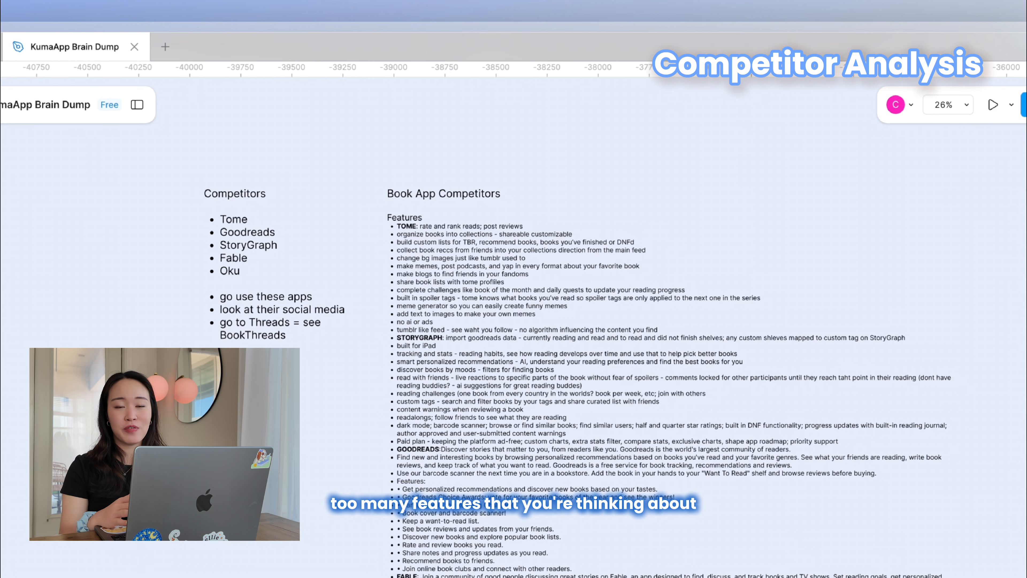
{"action": "scroll", "scroll_direction": "down", "scroll_amount": 3}
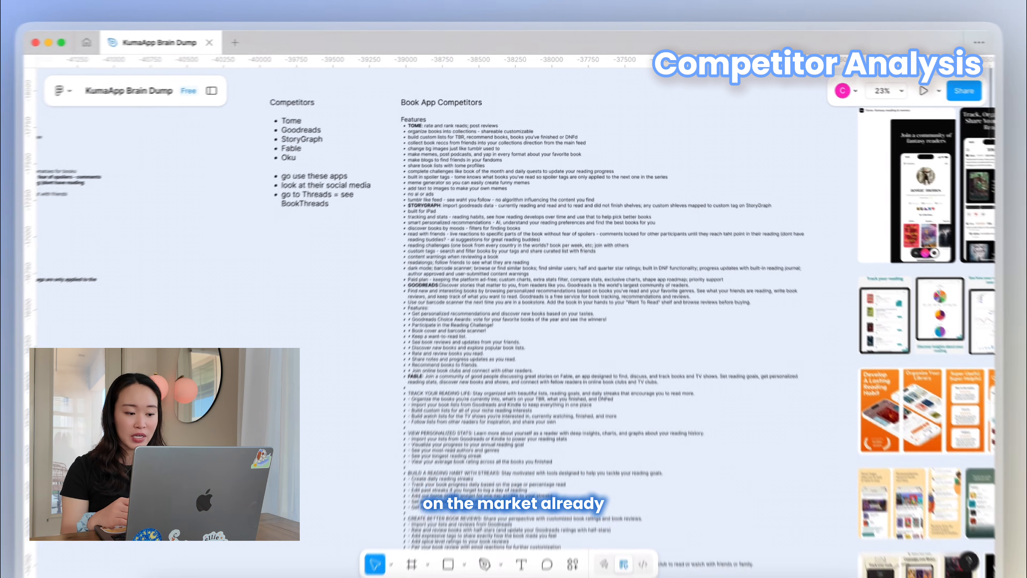
{"action": "scroll", "scroll_direction": "down", "scroll_amount": 3}
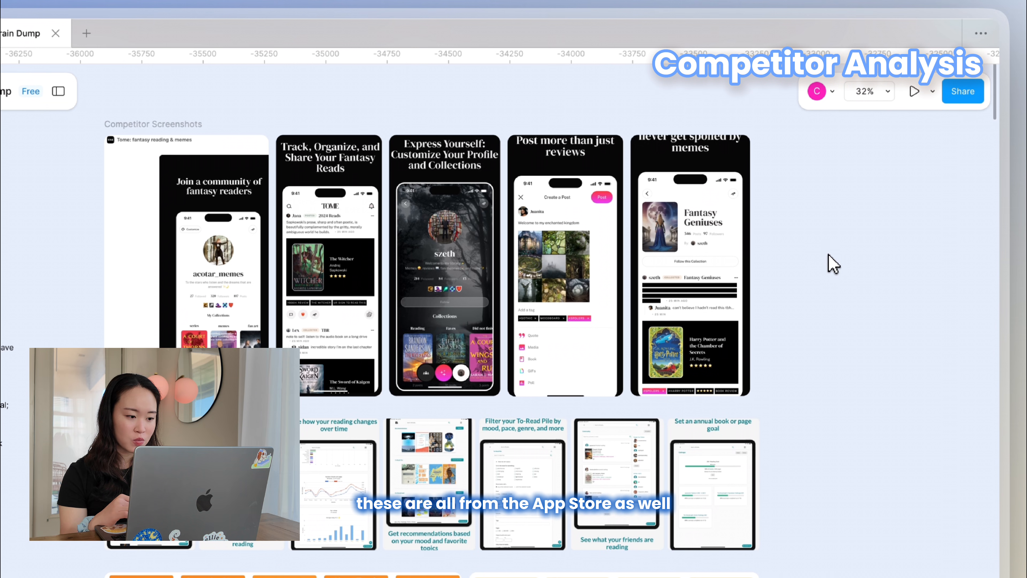
{"action": "scroll", "scroll_direction": "down", "scroll_amount": 3}
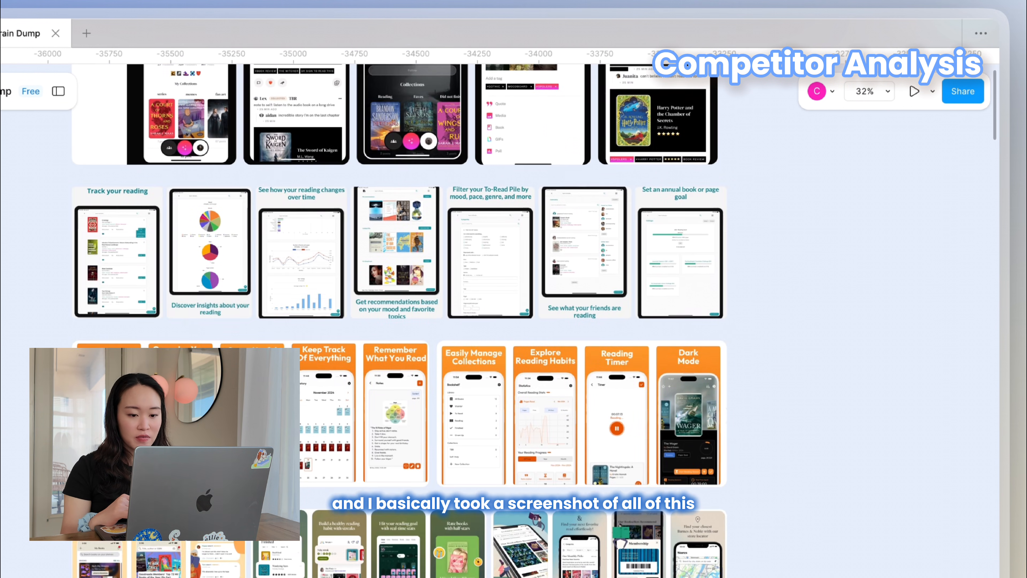
{"action": "scroll", "scroll_direction": "down", "scroll_amount": 3}
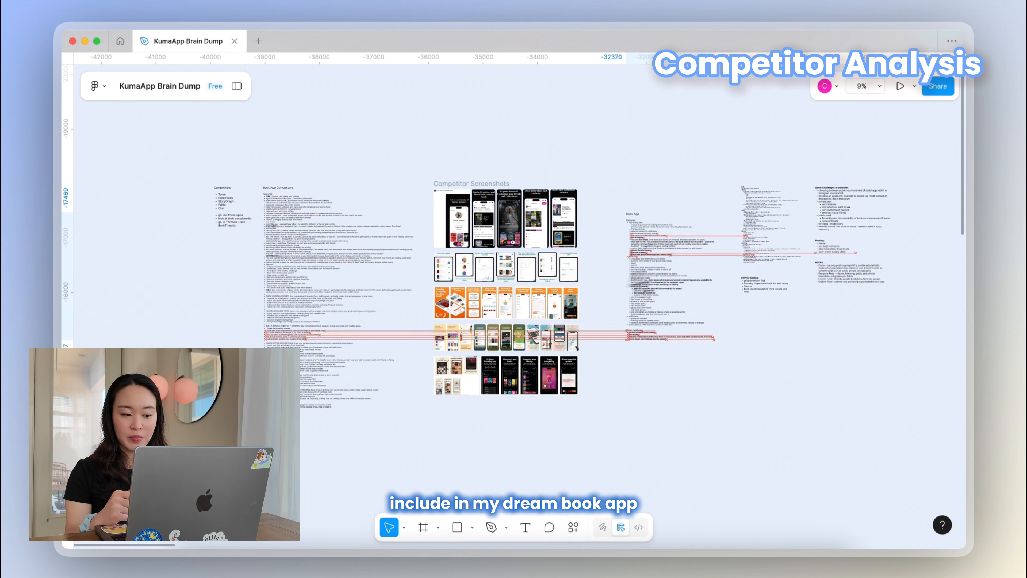
{"action": "left_click", "coordinate": [655, 262]}
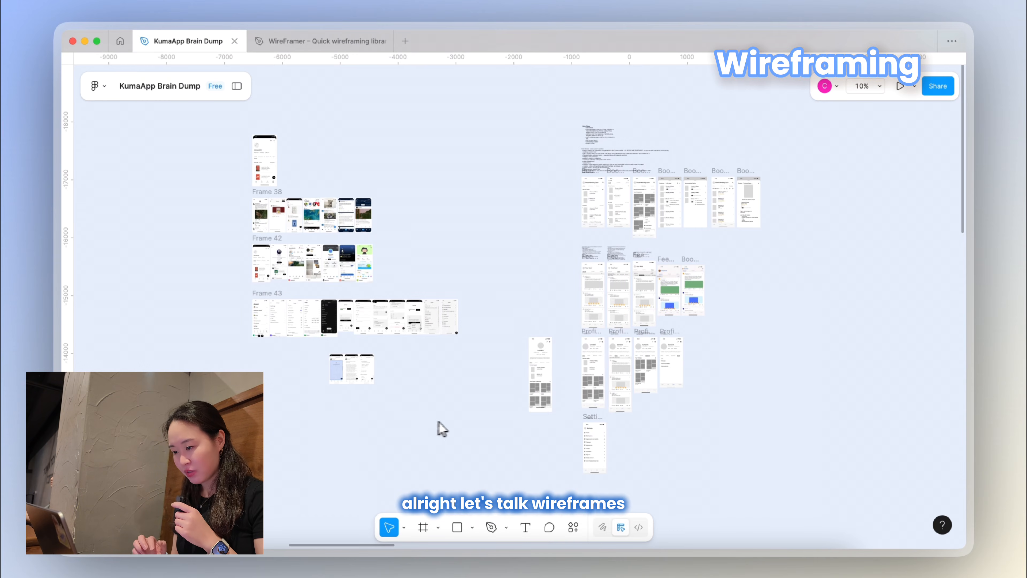
{"action": "mouse_move", "coordinate": [493, 246]}
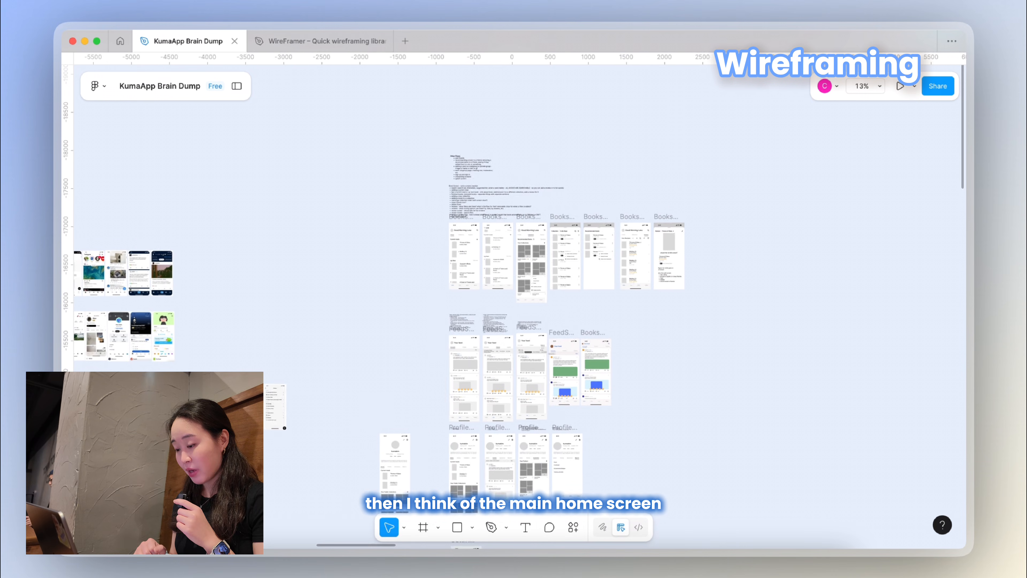
Continue scrolling through the Feed and Profile wireframes and extra book-screen flows
{"action": "scroll", "scroll_direction": "up", "scroll_amount": 3}
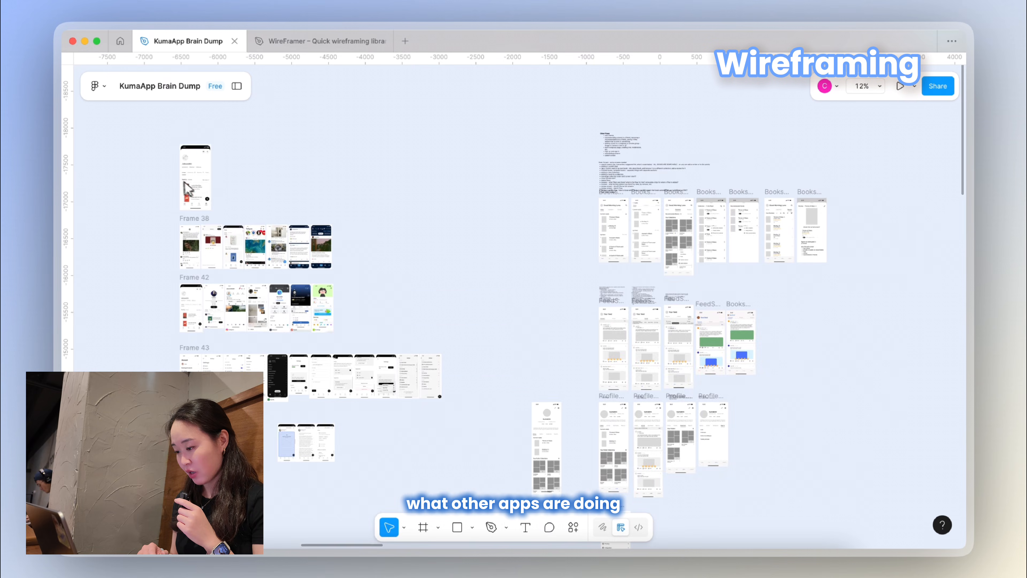
{"action": "scroll", "scroll_direction": "down", "scroll_amount": 3}
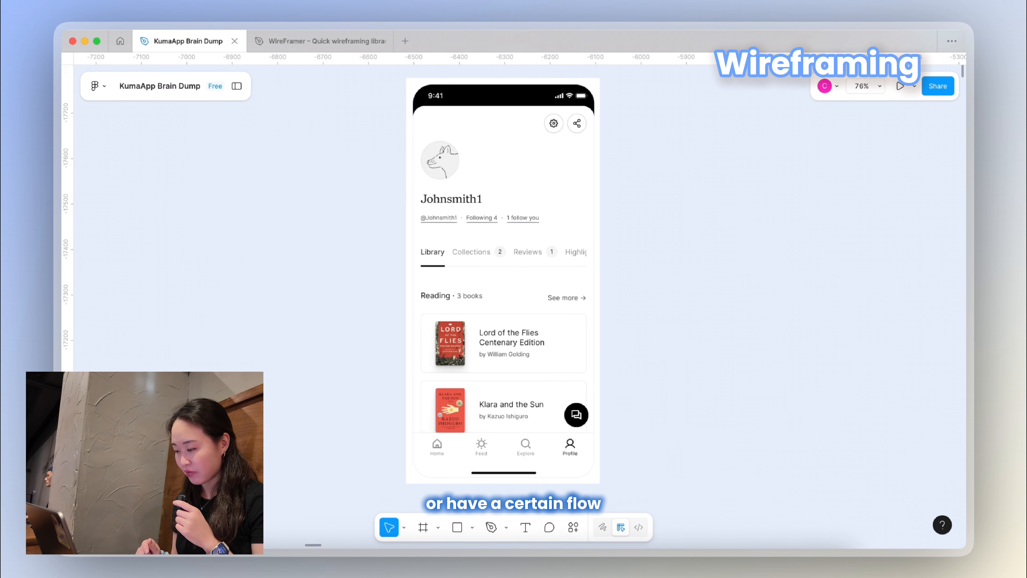
{"action": "scroll", "scroll_direction": "down", "scroll_amount": 3}
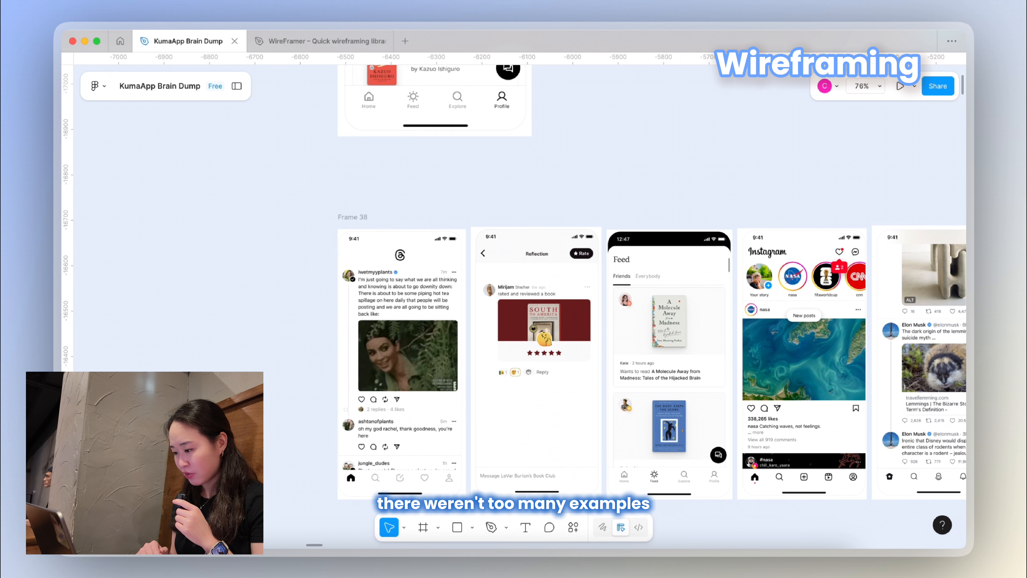
{"action": "scroll", "scroll_direction": "down", "scroll_amount": 3}
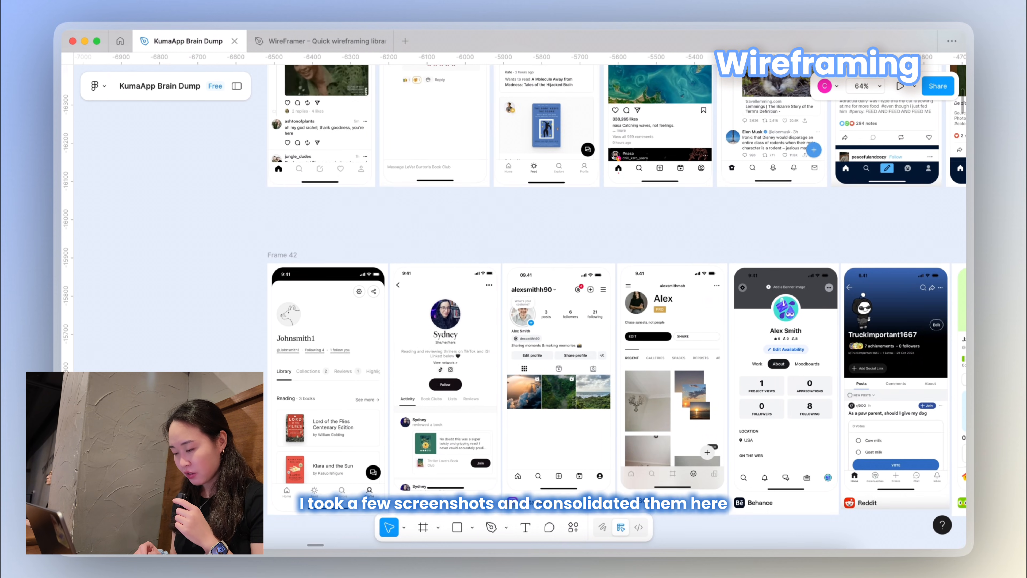
{"action": "scroll", "scroll_direction": "down", "scroll_amount": 3}
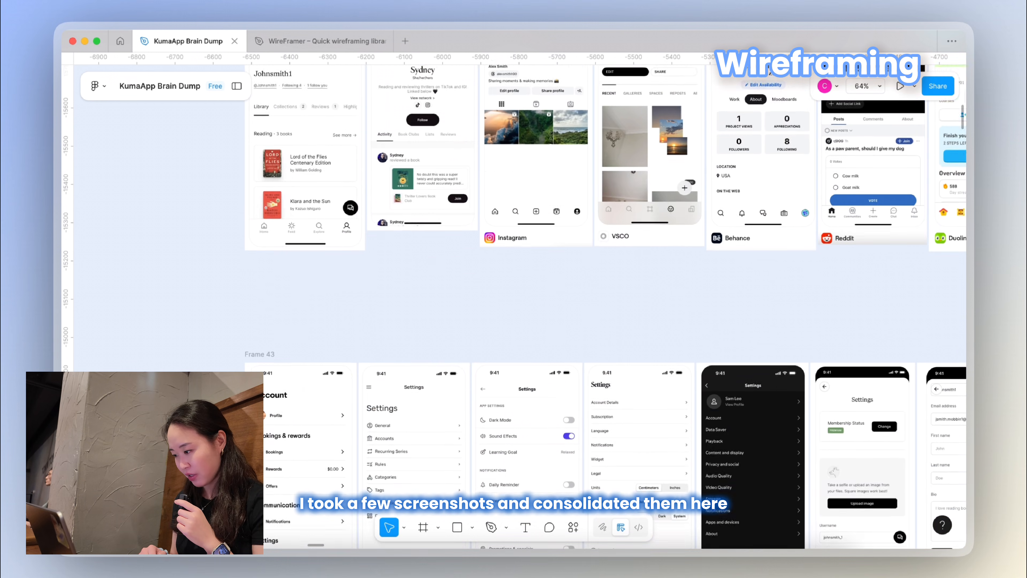
{"action": "scroll", "scroll_direction": "down", "scroll_amount": 3}
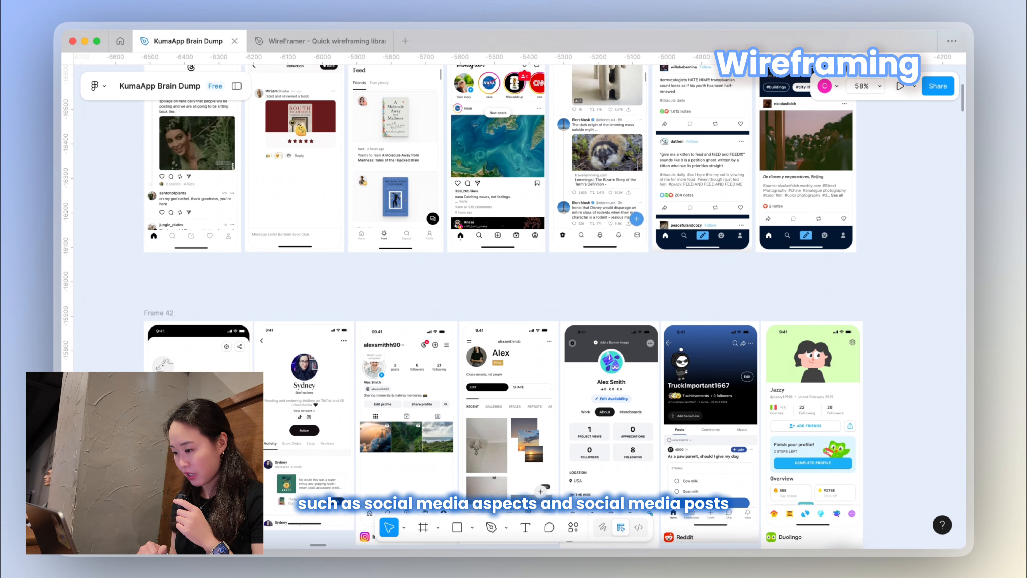
{"action": "scroll", "scroll_direction": "up", "scroll_amount": 3}
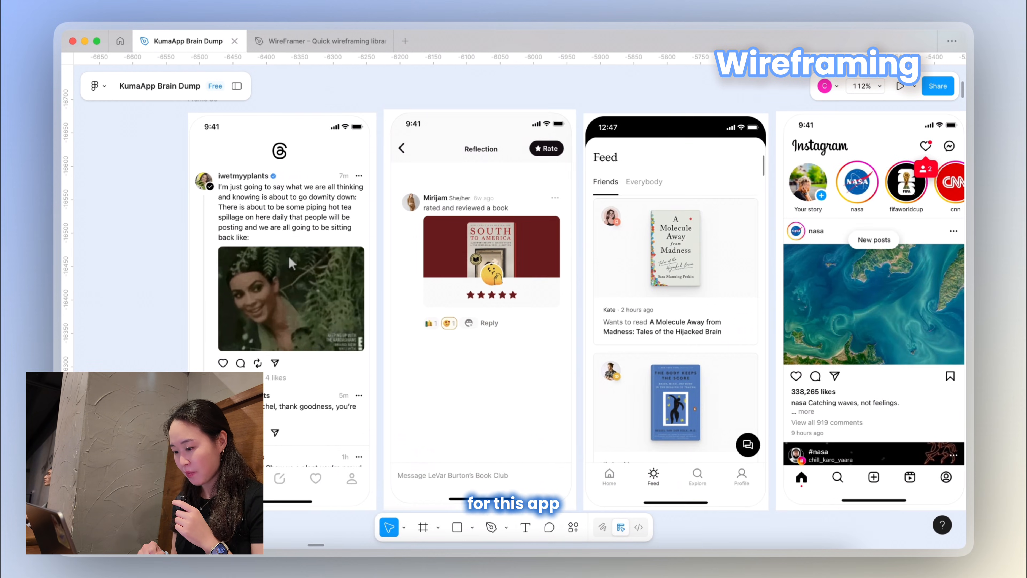
{"action": "scroll", "scroll_direction": "down", "scroll_amount": 3}
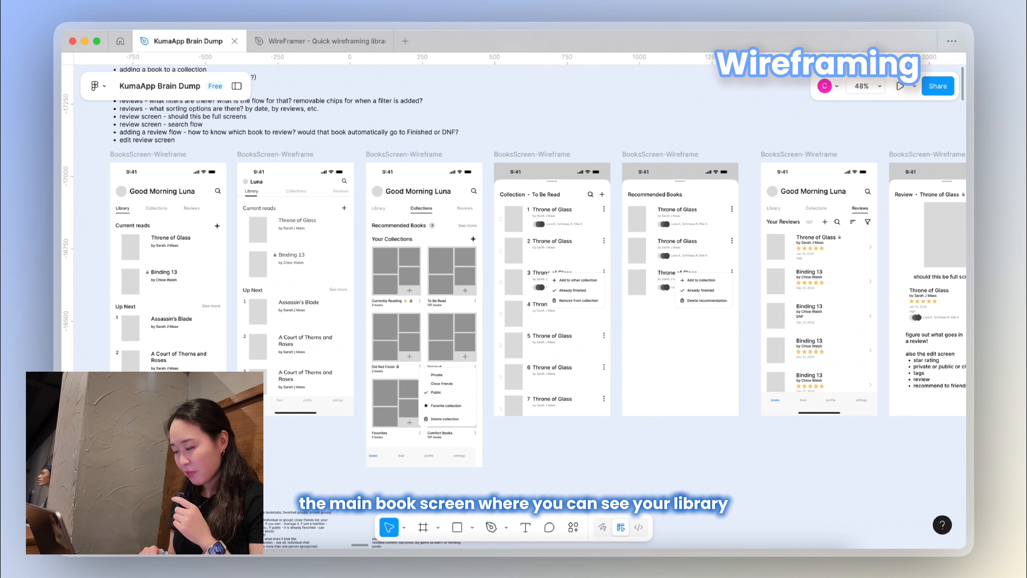
{"action": "scroll", "scroll_direction": "down", "scroll_amount": 3}
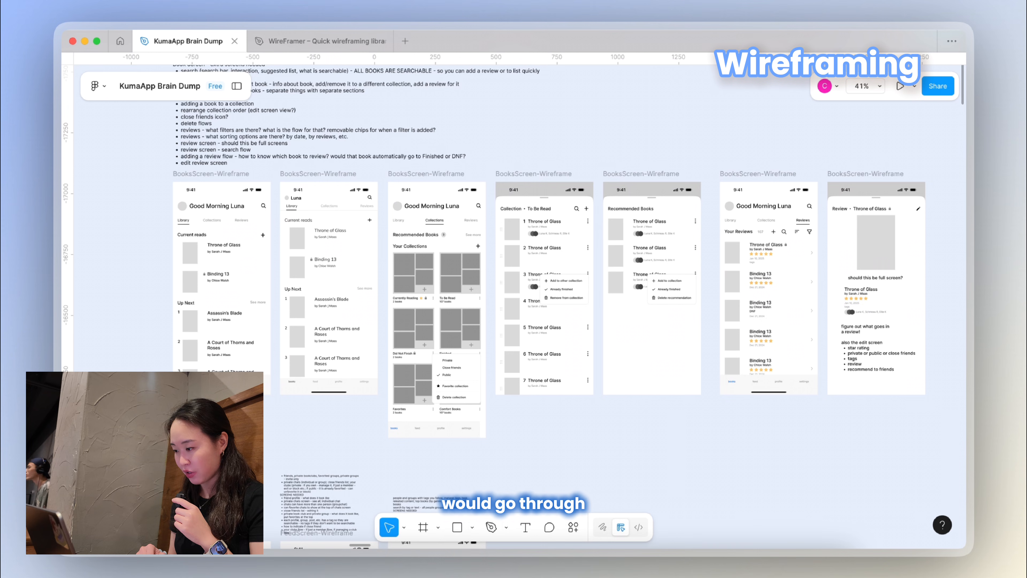
{"action": "scroll", "scroll_direction": "down", "scroll_amount": 3}
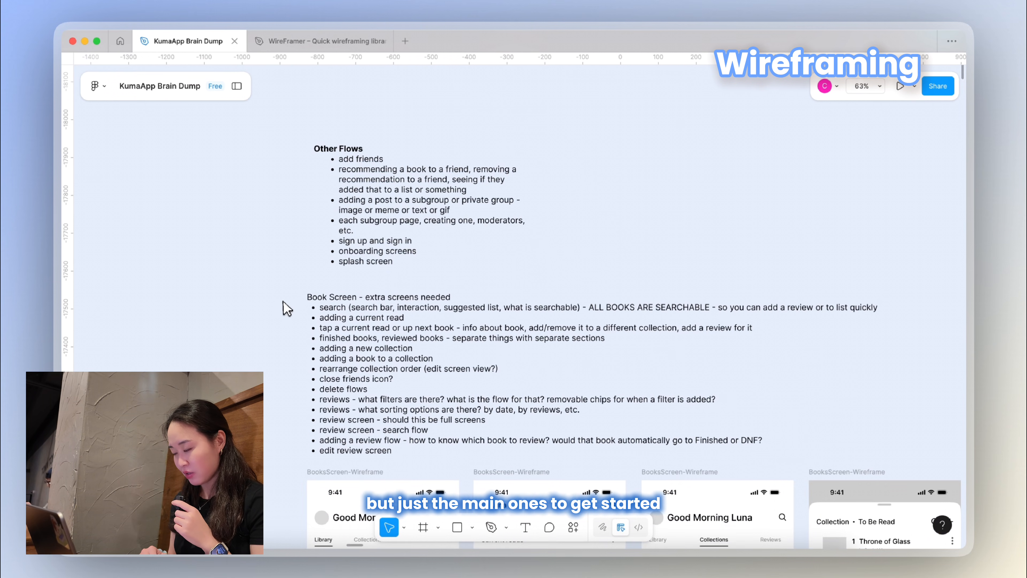
{"action": "mouse_move", "coordinate": [293, 265]}
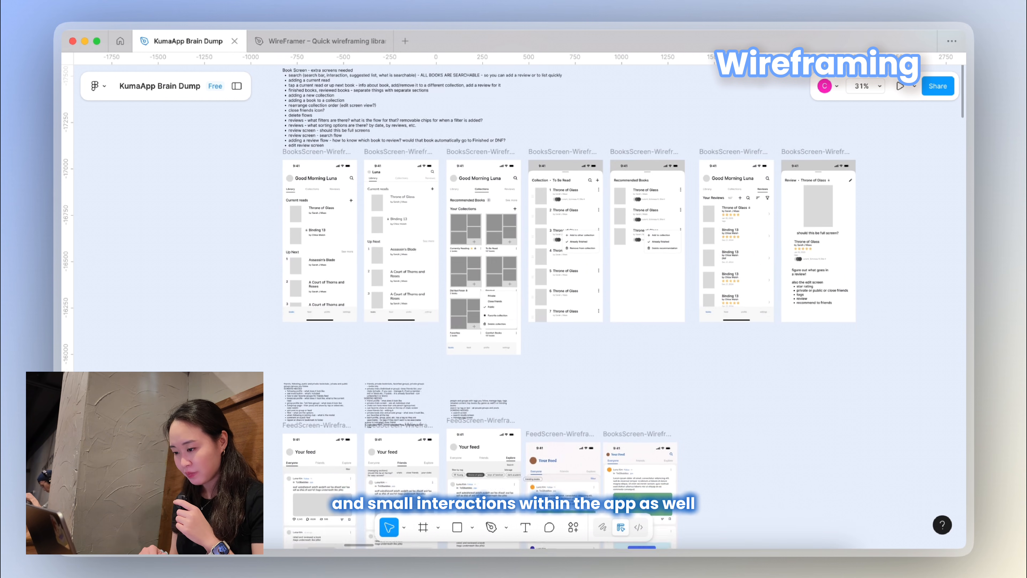
Scroll to the end of the wireframes and bring the WireFramer library file to the front
{"action": "scroll", "scroll_direction": "down", "scroll_amount": 3}
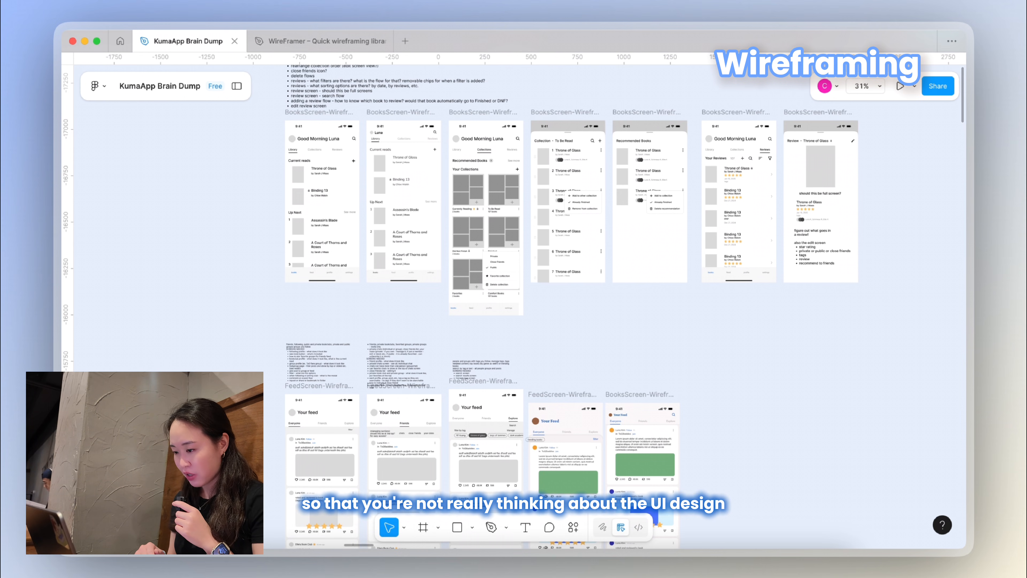
{"action": "scroll", "scroll_direction": "down", "scroll_amount": 3}
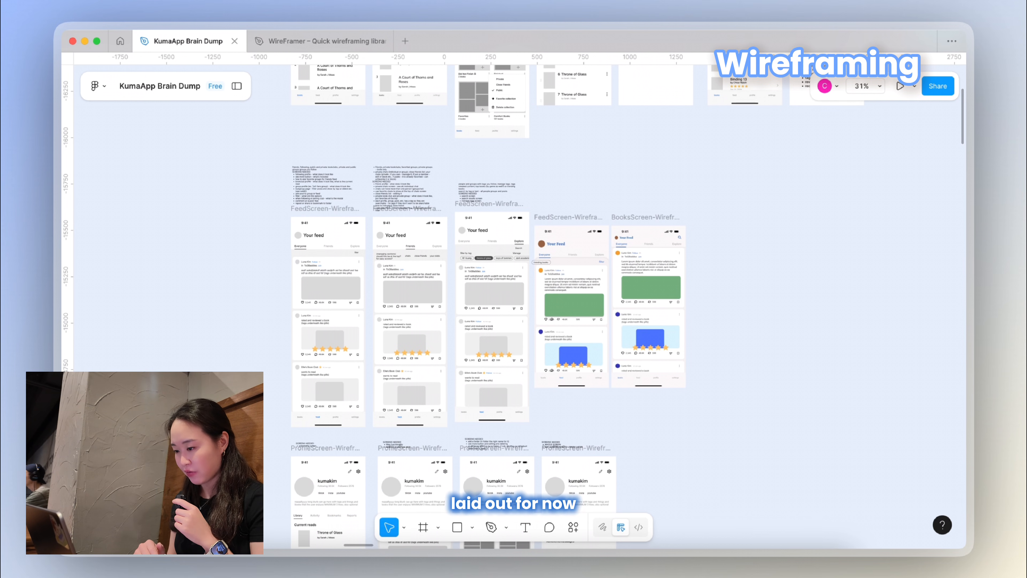
{"action": "scroll", "scroll_direction": "down", "scroll_amount": 3}
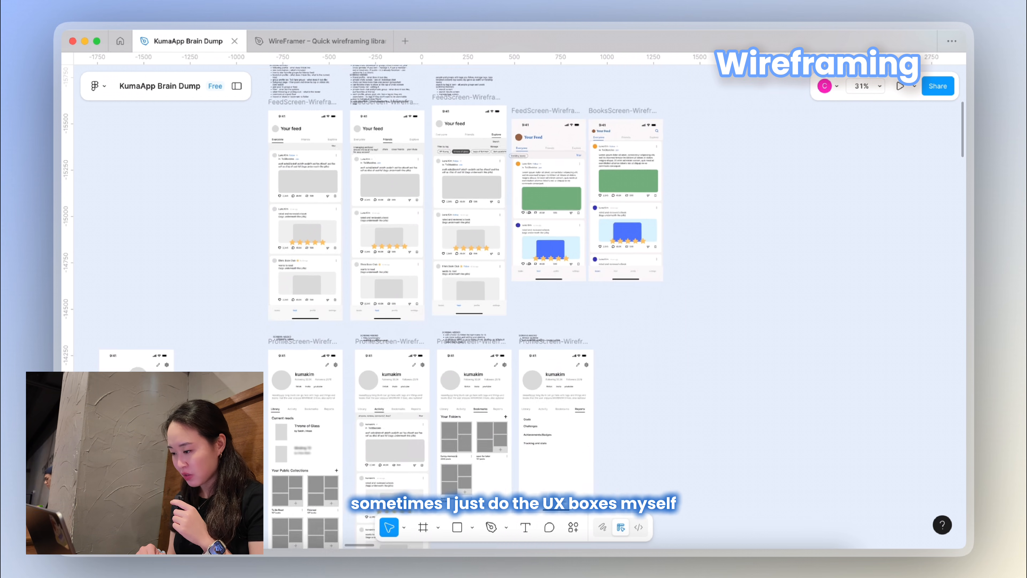
{"action": "left_click", "coordinate": [321, 41]}
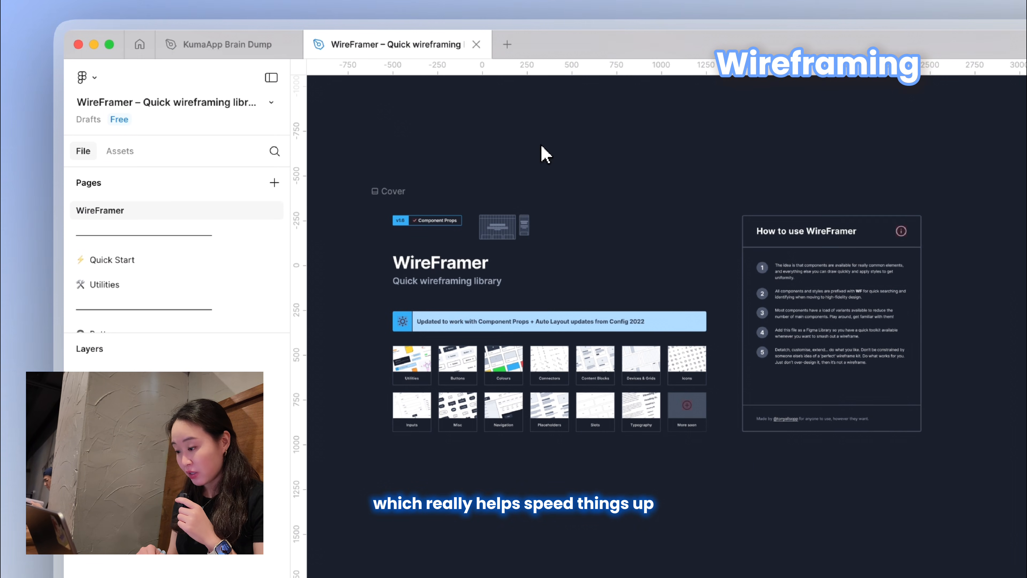
View the library's Quick Start and Buttons pages, then return to the KumaApp Brain Dump board
{"action": "left_click", "coordinate": [113, 259]}
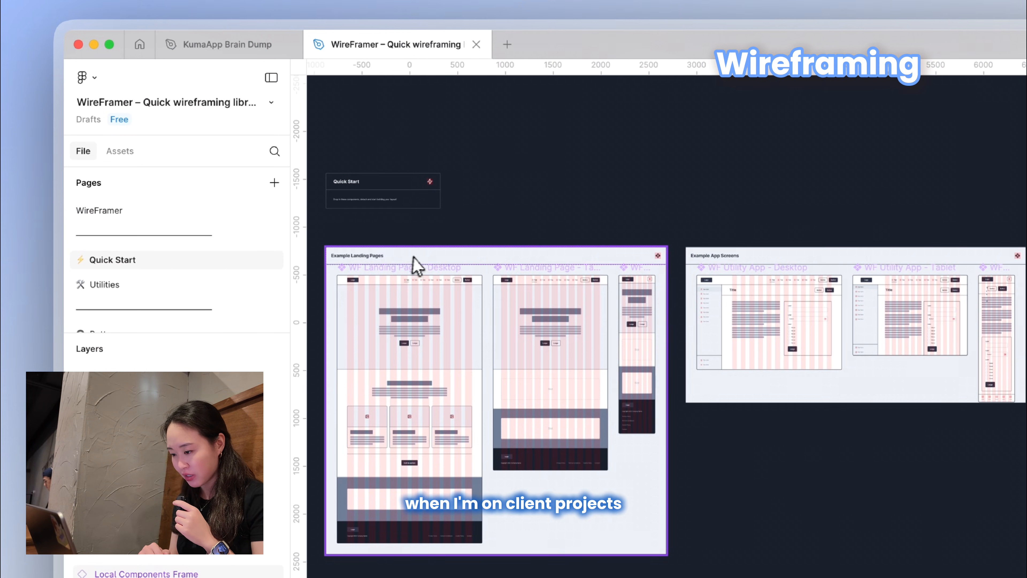
{"action": "left_click", "coordinate": [105, 283]}
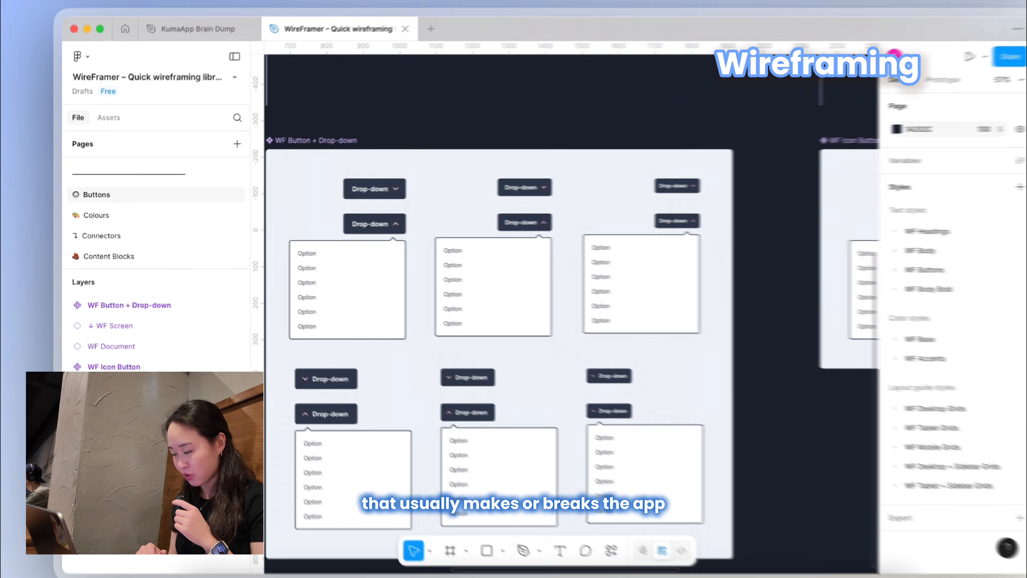
{"action": "left_click", "coordinate": [196, 28]}
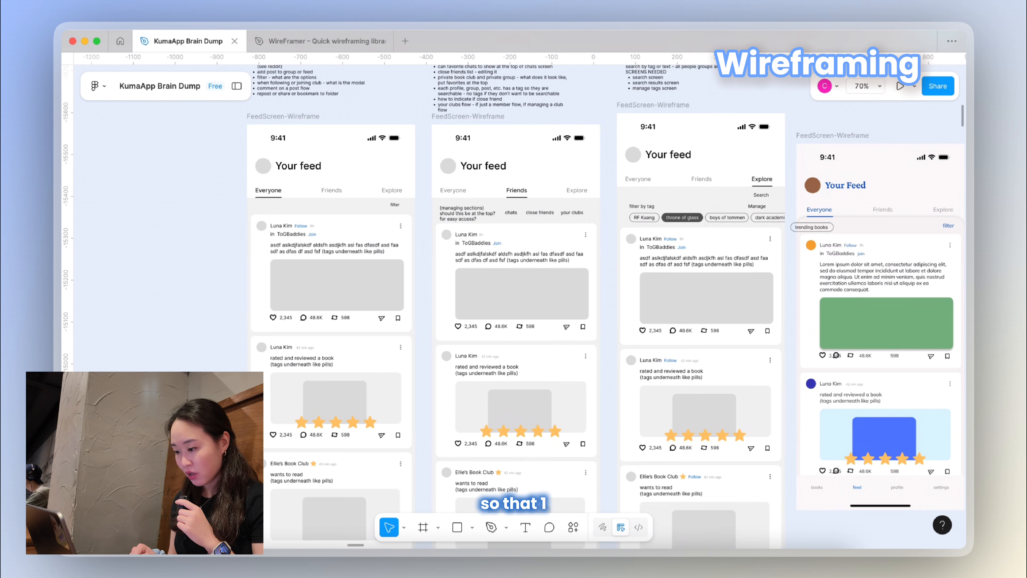
{"action": "scroll", "scroll_direction": "down", "scroll_amount": 3}
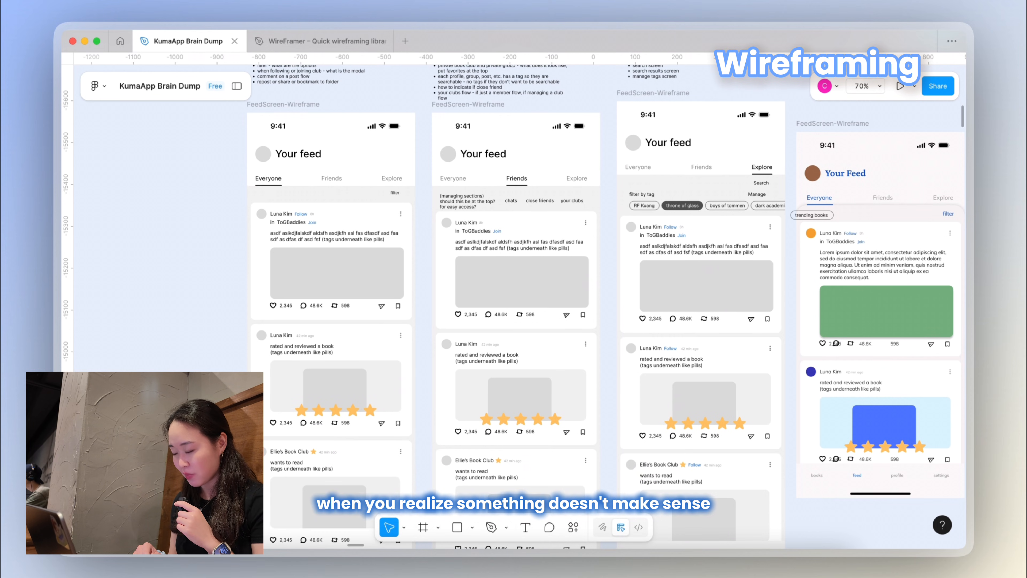
{"action": "scroll", "scroll_direction": "down", "scroll_amount": 3}
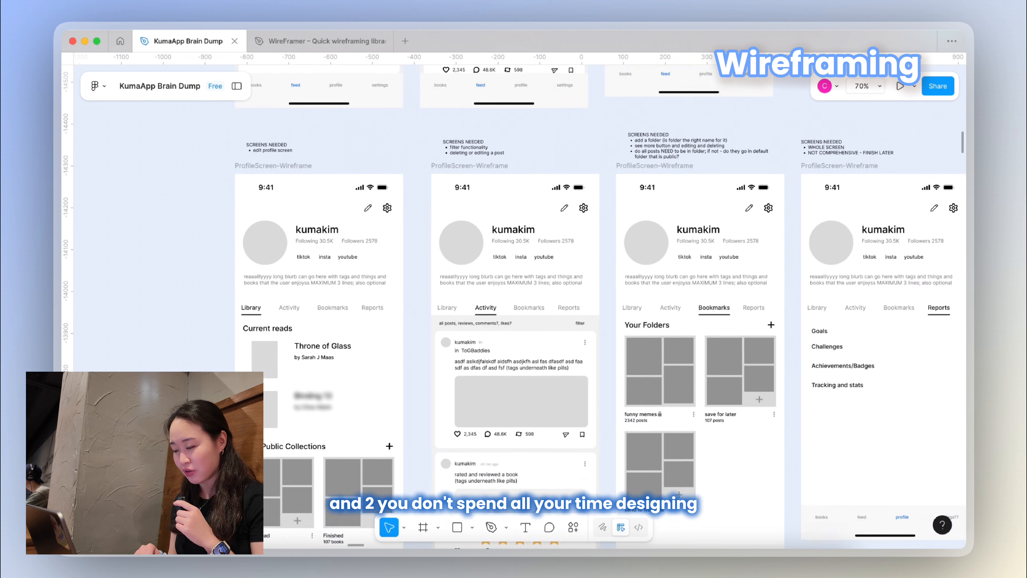
{"action": "scroll", "scroll_direction": "down", "scroll_amount": 3}
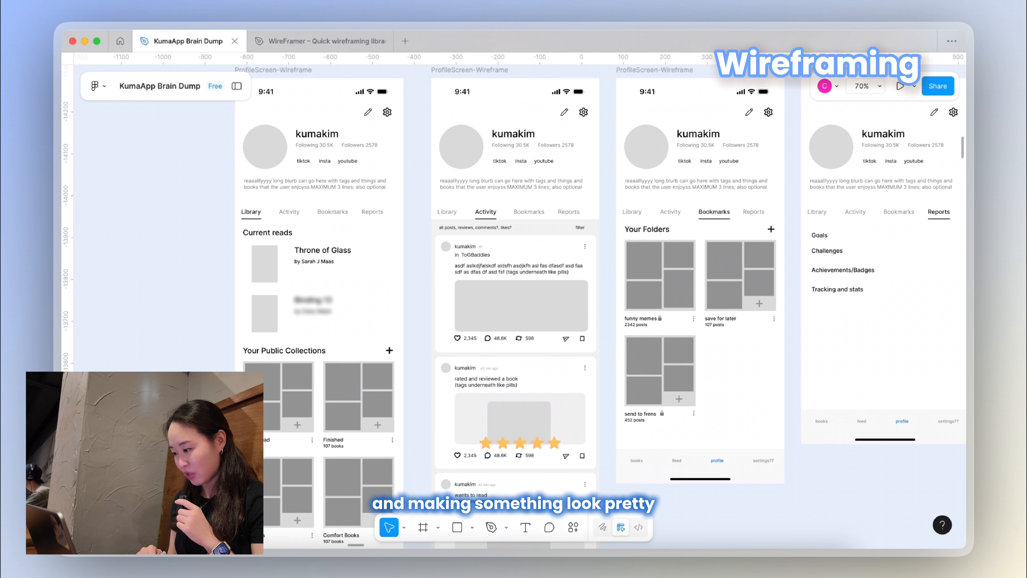
{"action": "scroll", "scroll_direction": "down", "scroll_amount": 3}
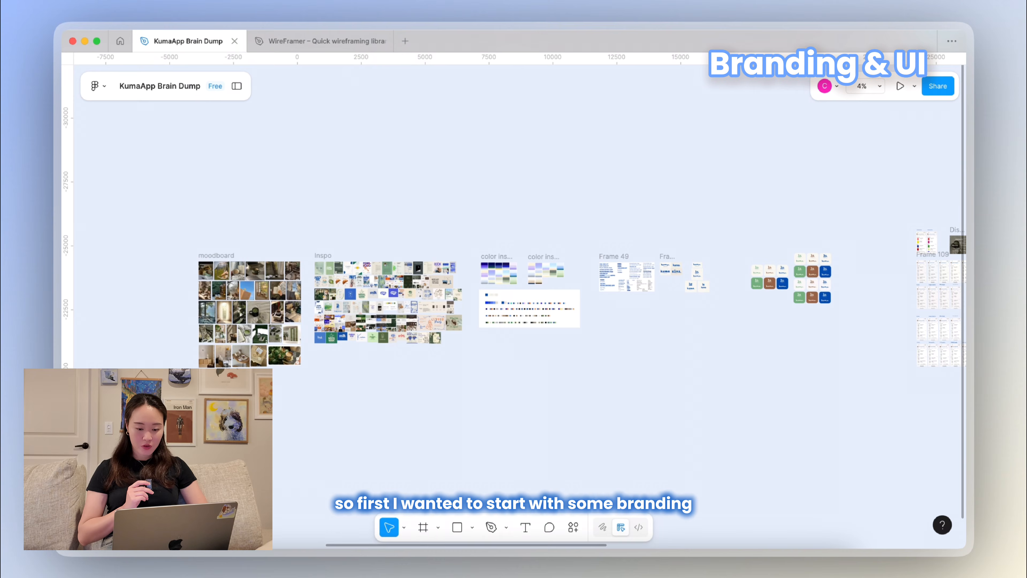
Pan from the moodboard and inspo images to the KUMA BOOKS APP typography study and font list
{"action": "scroll", "scroll_direction": "up", "scroll_amount": 3}
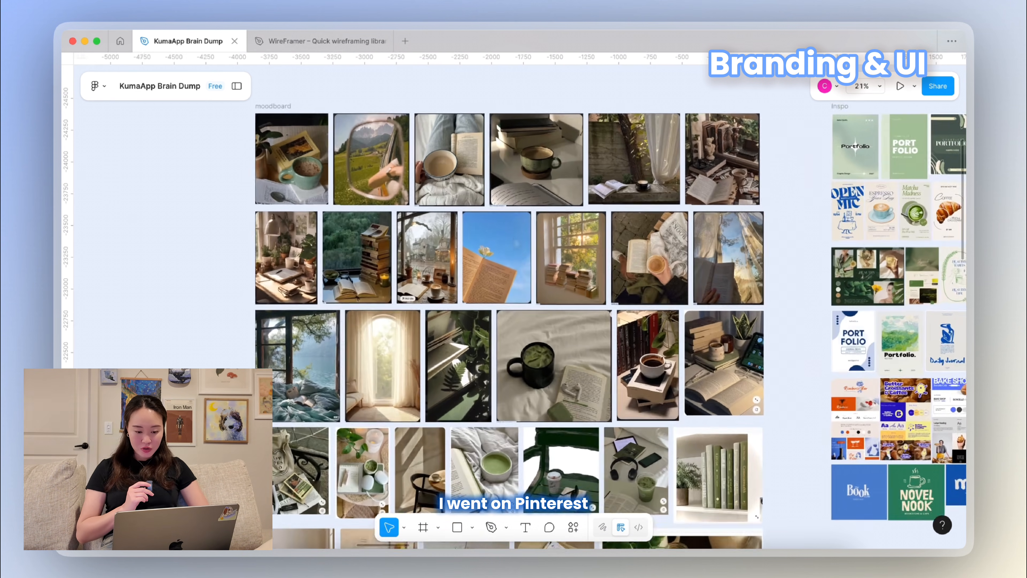
{"action": "scroll", "scroll_direction": "down", "scroll_amount": 3}
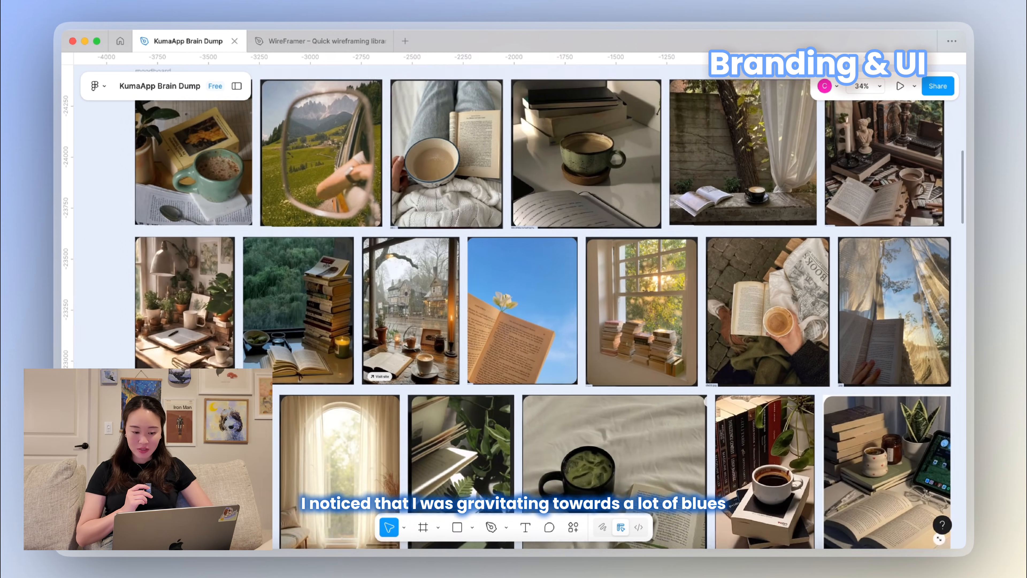
{"action": "scroll", "scroll_direction": "down", "scroll_amount": 3}
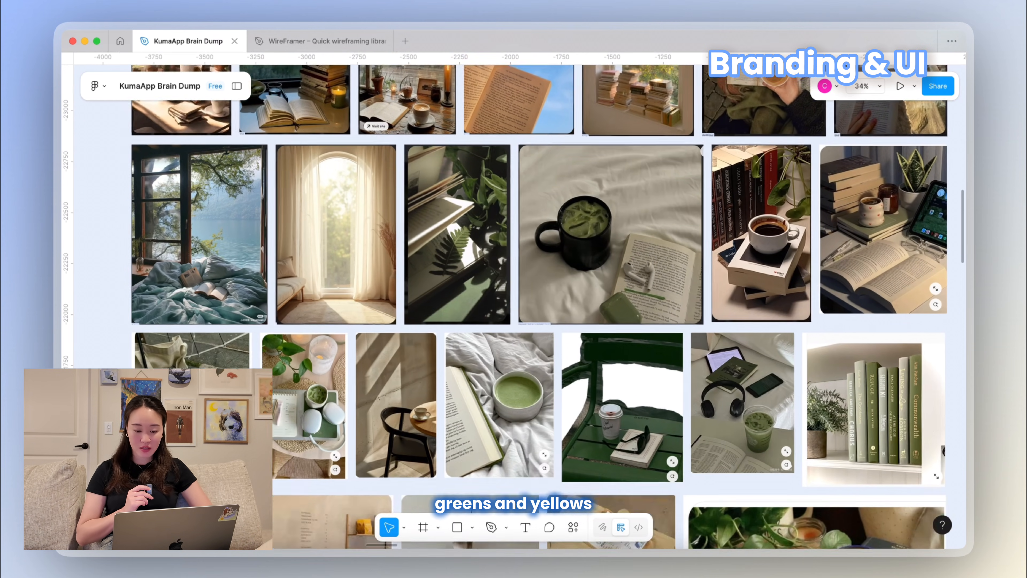
{"action": "scroll", "scroll_direction": "down", "scroll_amount": 3}
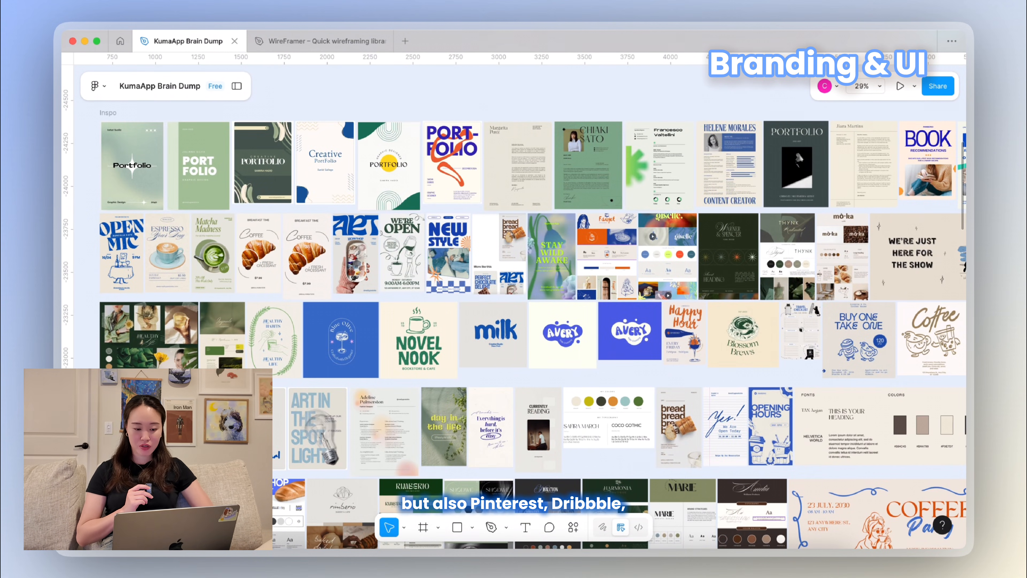
{"action": "scroll", "scroll_direction": "down", "scroll_amount": 3}
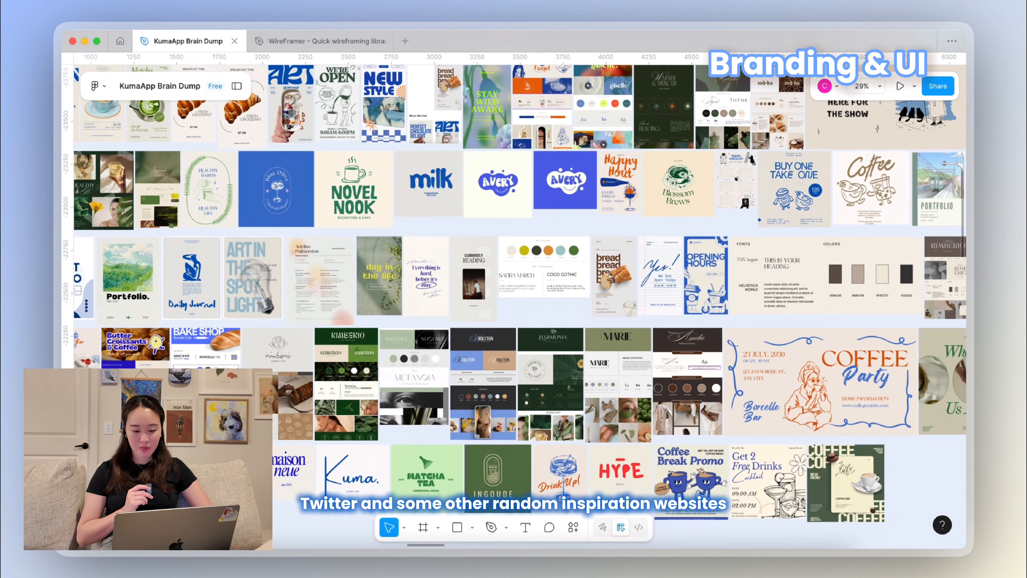
{"action": "scroll", "scroll_direction": "down", "scroll_amount": 3}
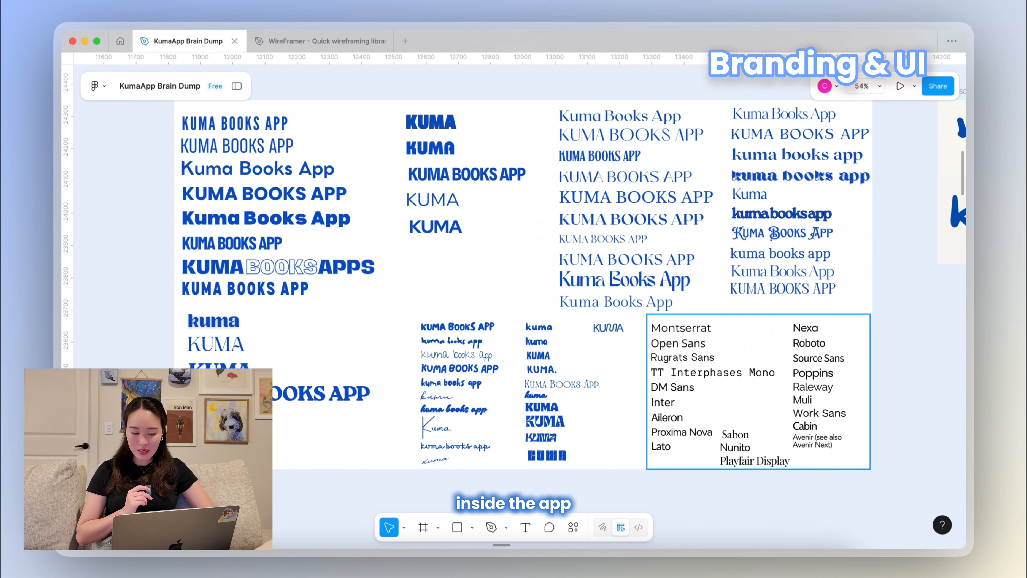
Zoom out past Frame 49 and into the Frame 50 hand-lettered kuma. logo options
{"action": "scroll", "scroll_direction": "down", "scroll_amount": 3}
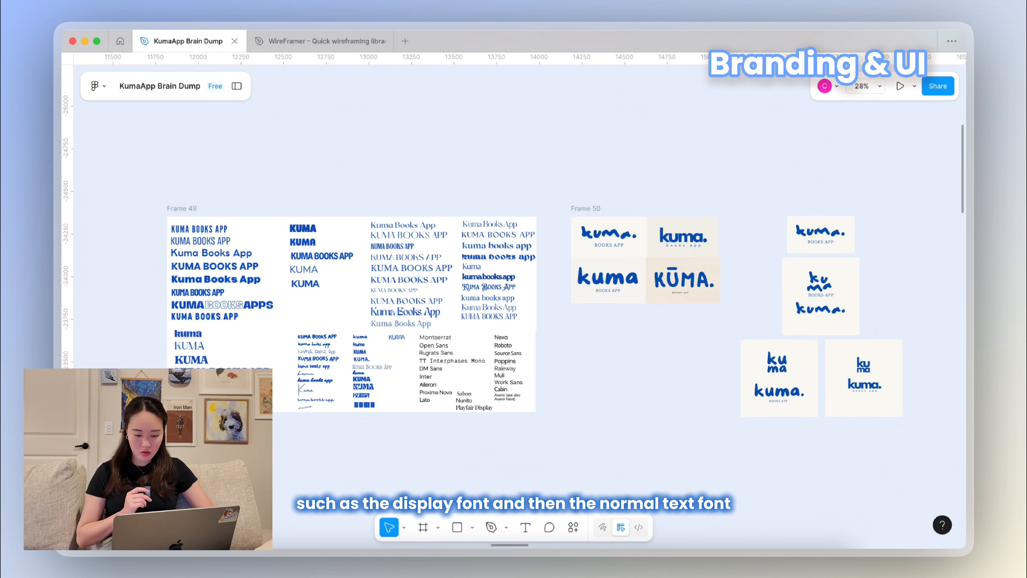
{"action": "scroll", "scroll_direction": "right", "scroll_amount": 3}
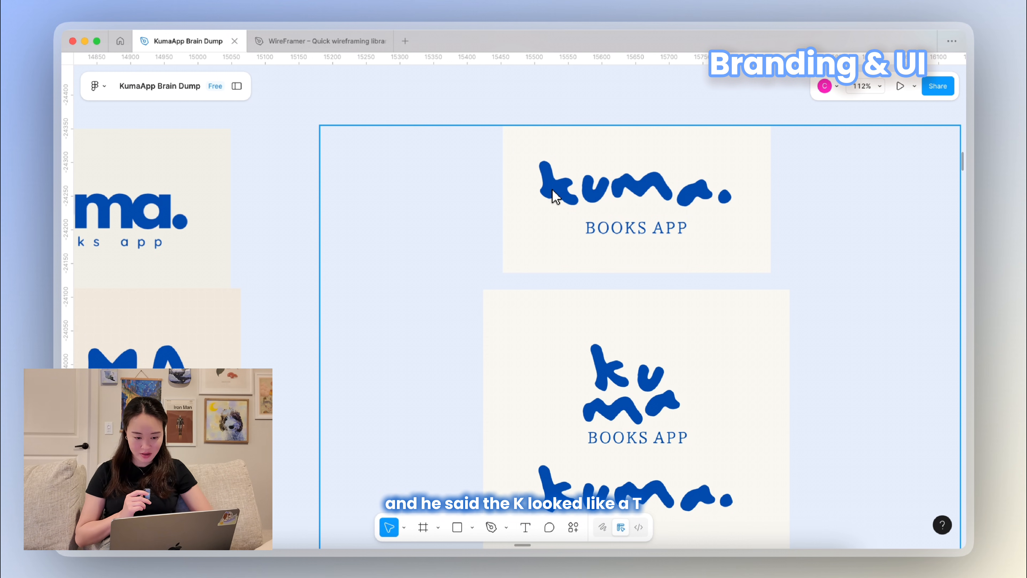
Scroll past the coloured logo icon grids to the Crimson Pro display-font options panel
{"action": "scroll", "scroll_direction": "down", "scroll_amount": 3}
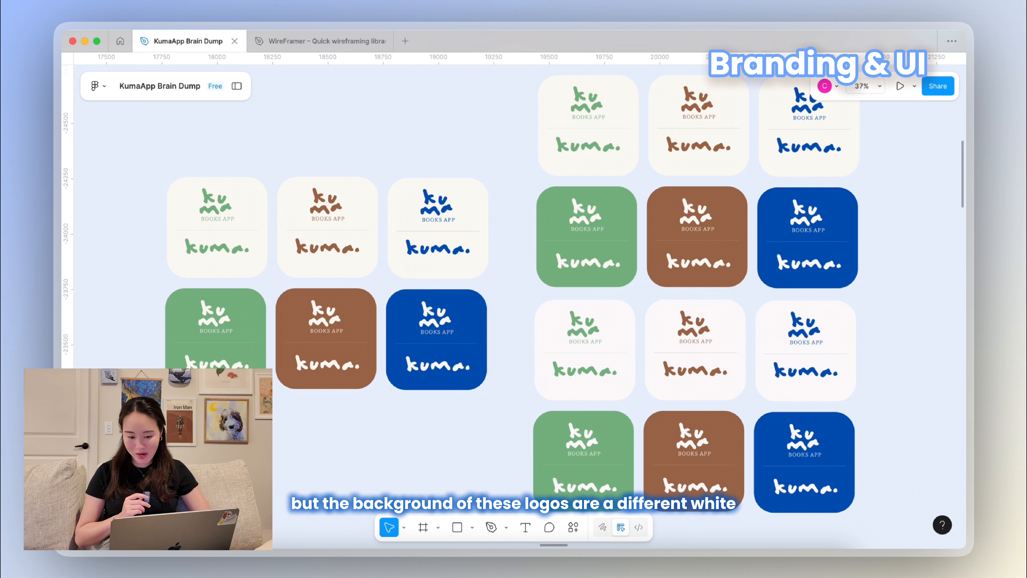
{"action": "scroll", "scroll_direction": "down", "scroll_amount": 3}
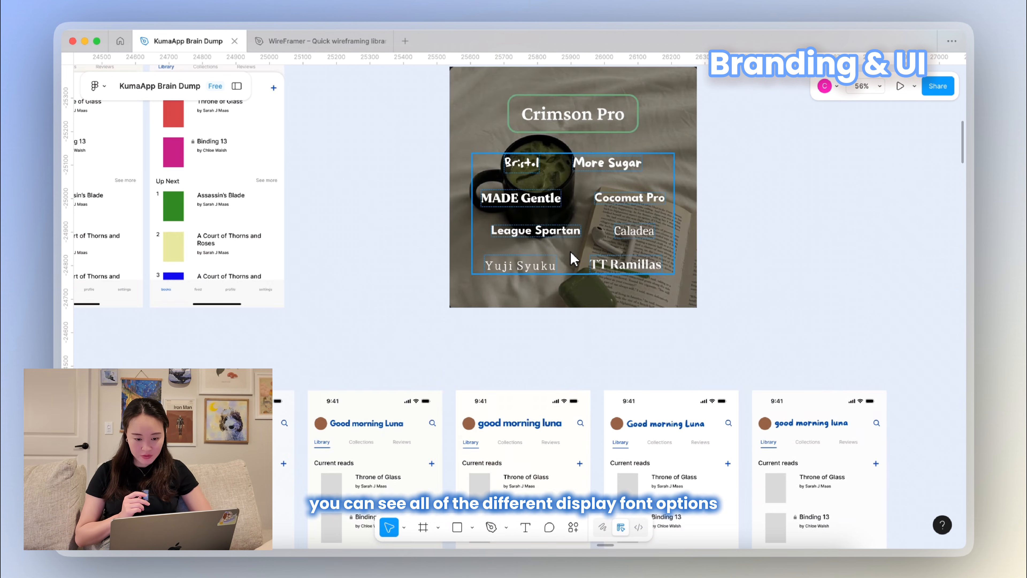
Scroll through the display-font wireframes and Mulish body-font panel to the color & UI moodboard
{"action": "scroll", "scroll_direction": "down", "scroll_amount": 3}
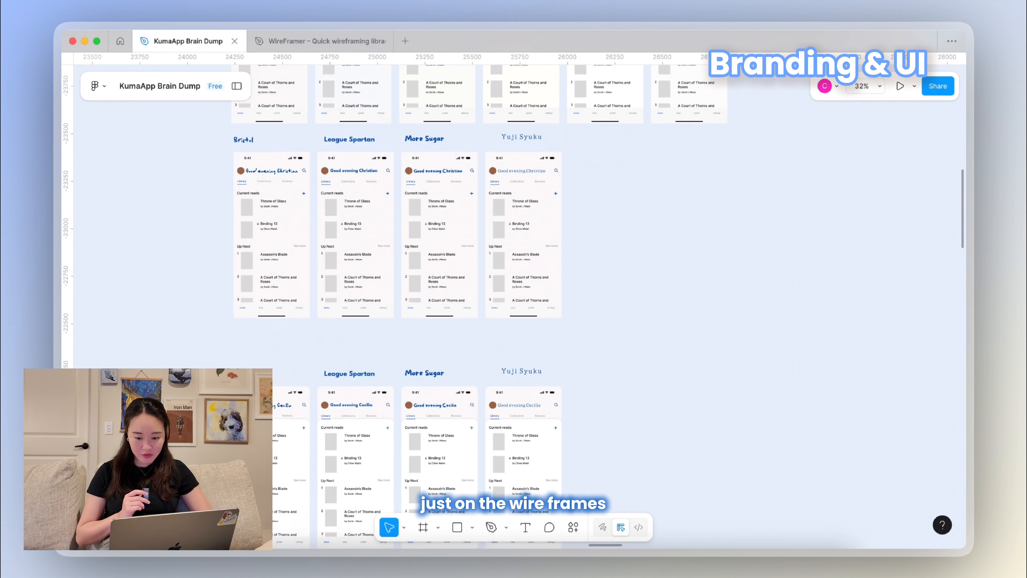
{"action": "scroll", "scroll_direction": "down", "scroll_amount": 3}
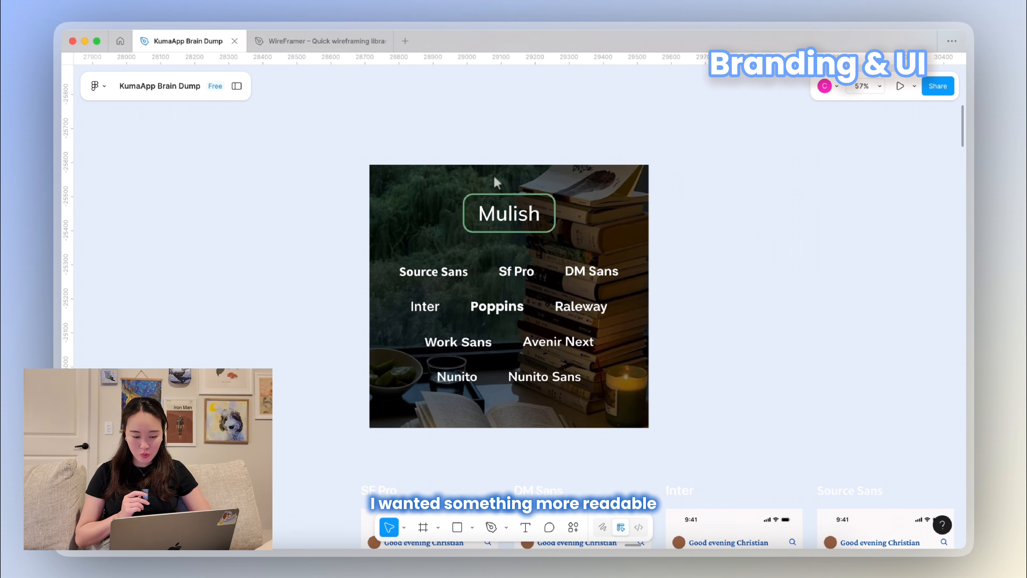
{"action": "scroll", "scroll_direction": "down", "scroll_amount": 3}
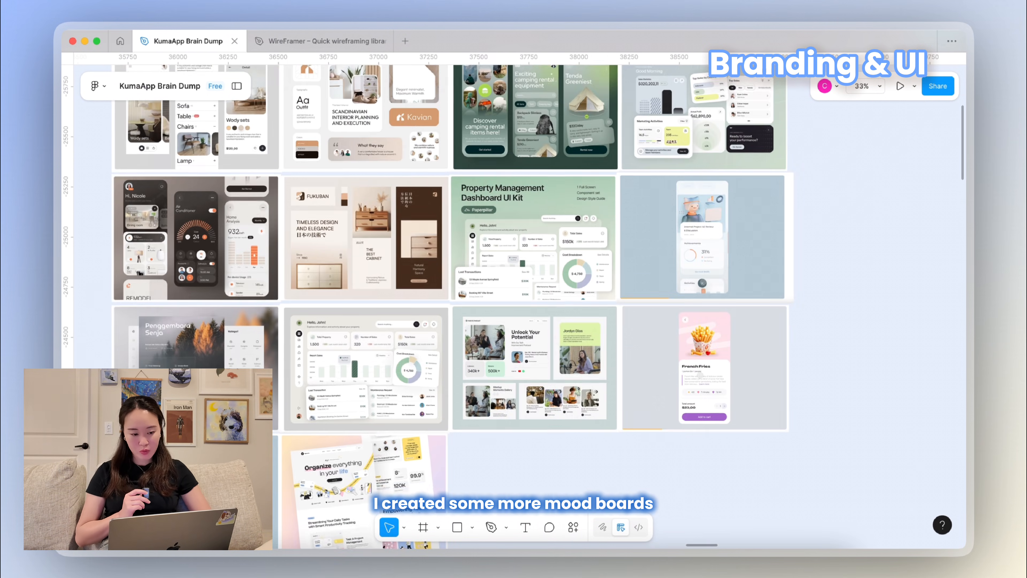
Scroll from the UI moodboard to the three Settings Screen iterations
{"action": "scroll", "scroll_direction": "down", "scroll_amount": 3}
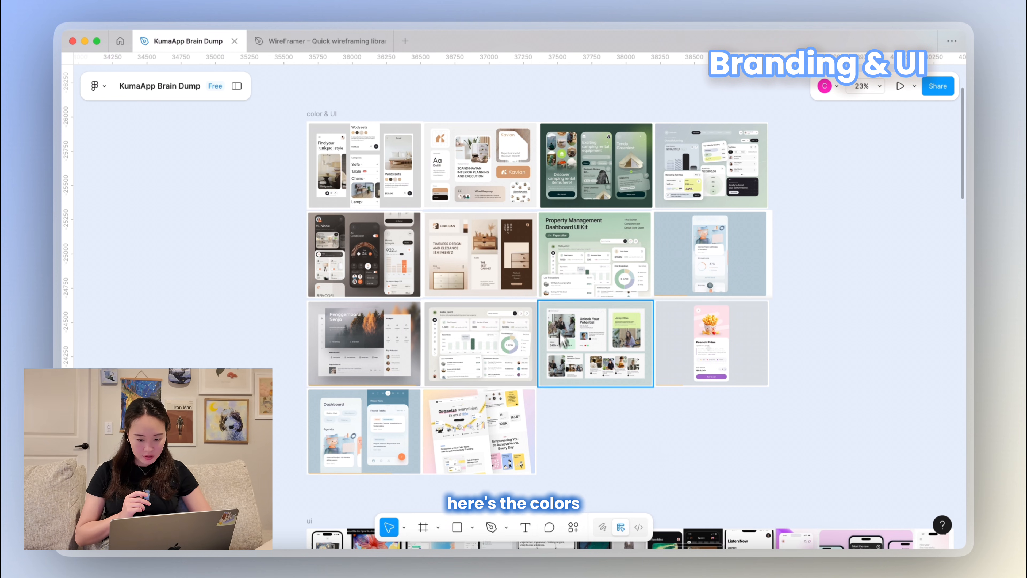
{"action": "scroll", "scroll_direction": "down", "scroll_amount": 3}
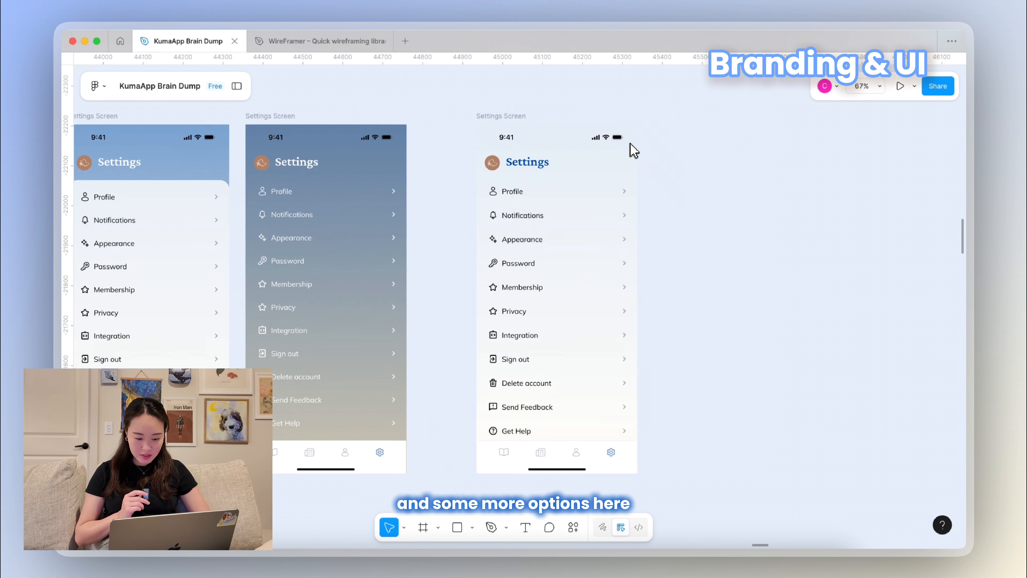
Pan through the library and profile iterations to the tab, navigation and privacy-menu component set
{"action": "scroll", "scroll_direction": "right", "scroll_amount": 3}
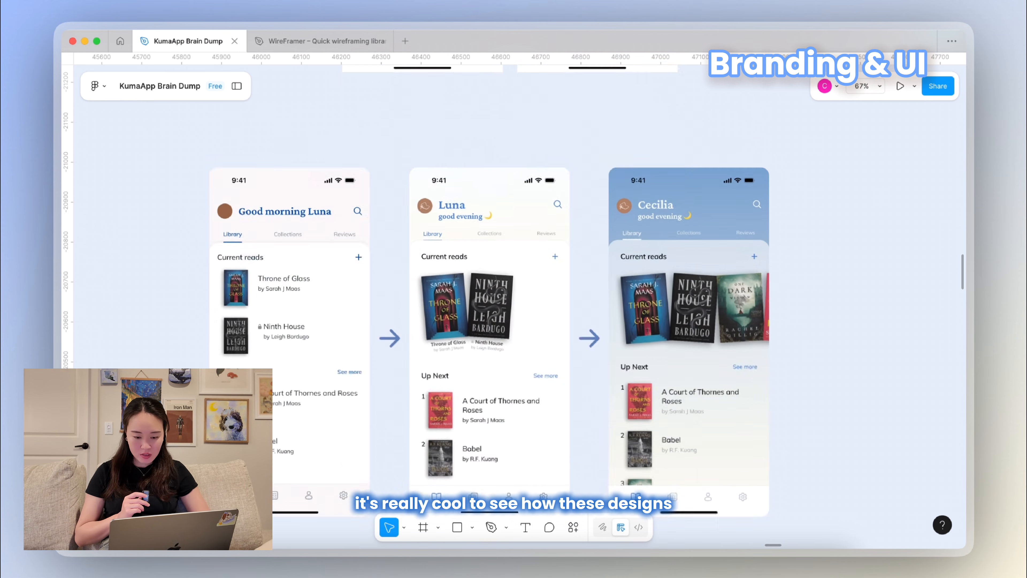
{"action": "scroll", "scroll_direction": "up", "scroll_amount": 3}
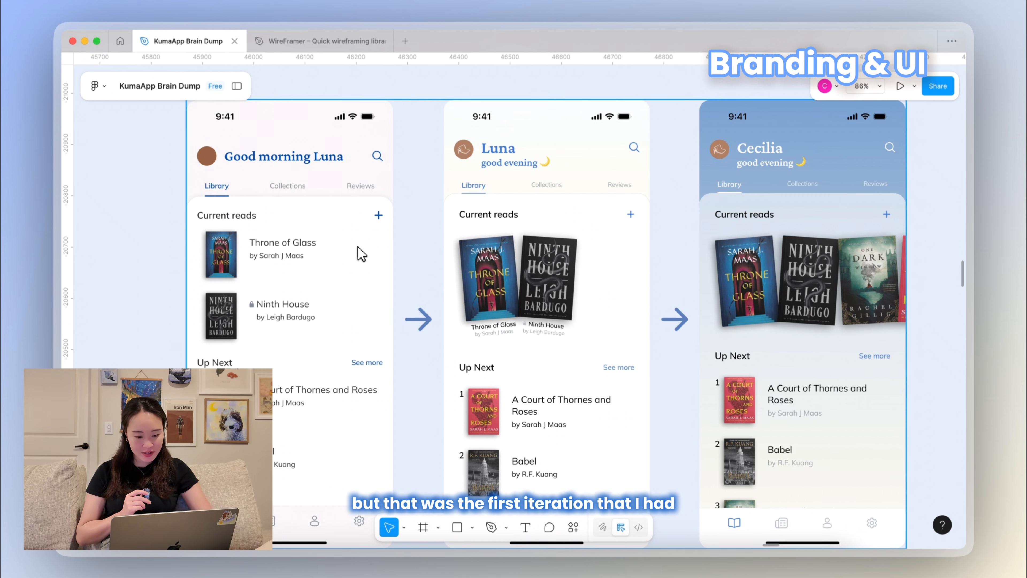
{"action": "mouse_move", "coordinate": [558, 247]}
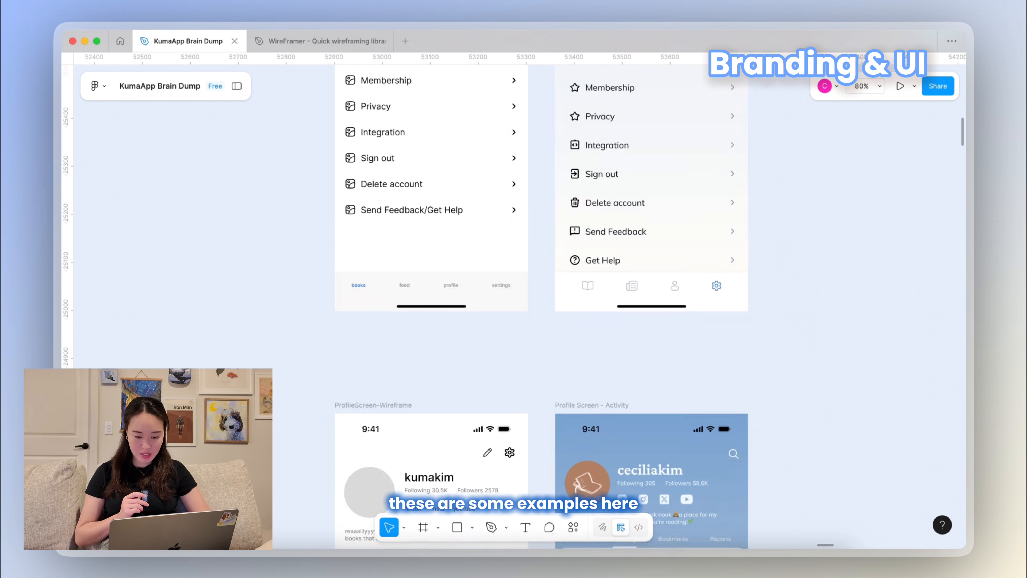
{"action": "scroll", "scroll_direction": "down", "scroll_amount": 3}
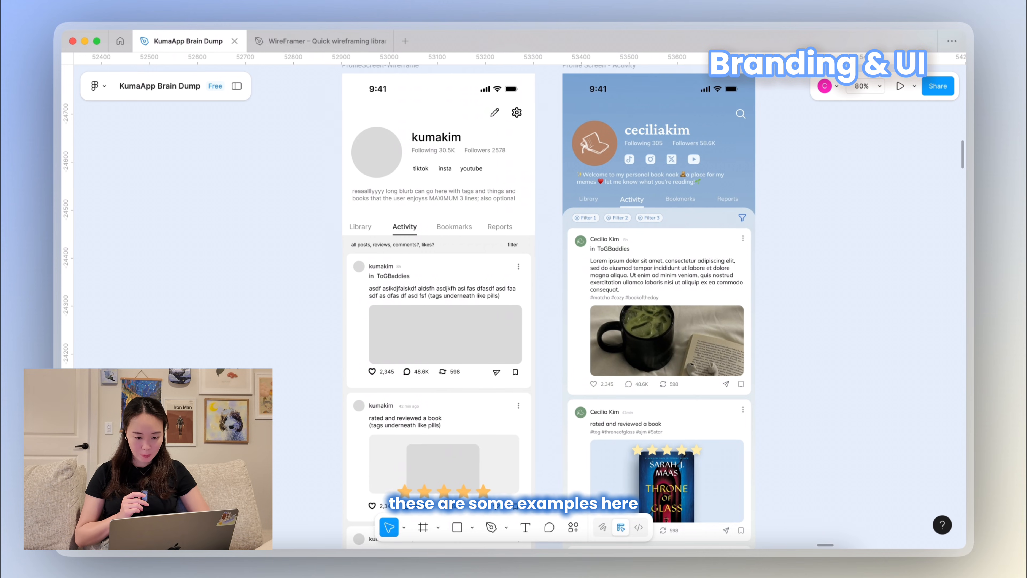
{"action": "scroll", "scroll_direction": "down", "scroll_amount": 3}
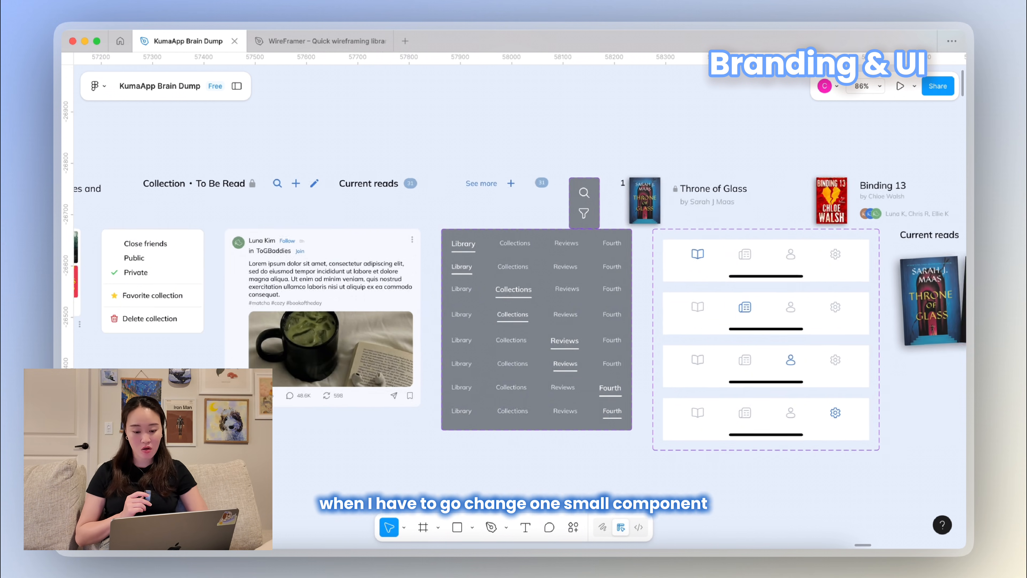
Scroll to the kuma app-icon tiles in green, brown and blue with the book sketches below
{"action": "scroll", "scroll_direction": "right", "scroll_amount": 3}
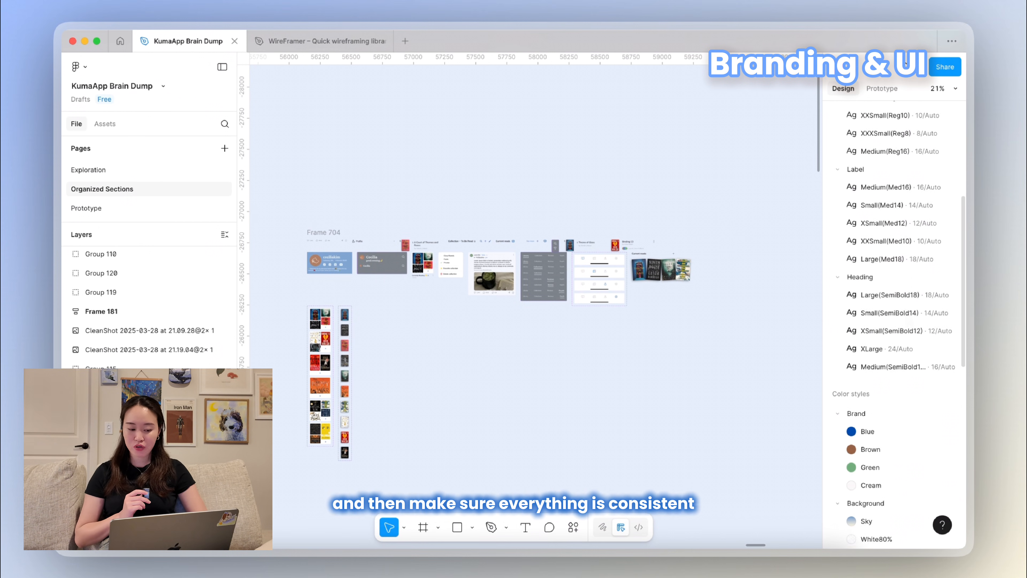
{"action": "scroll", "scroll_direction": "down", "scroll_amount": 3}
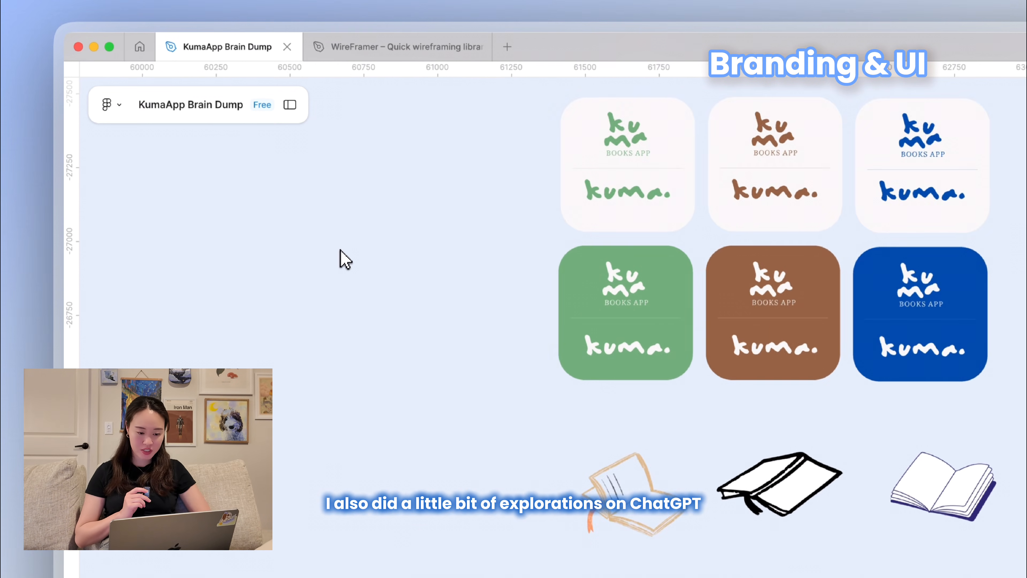
Scroll past the 3D logo, book icons and bear images to Frame 181's final icons and app screens
{"action": "scroll", "scroll_direction": "down", "scroll_amount": 3}
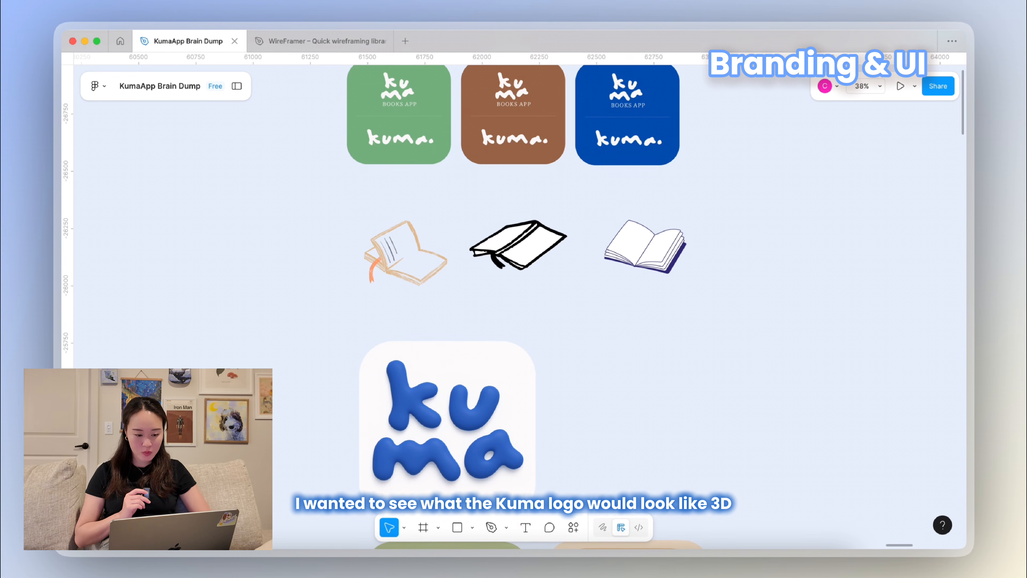
{"action": "scroll", "scroll_direction": "down", "scroll_amount": 3}
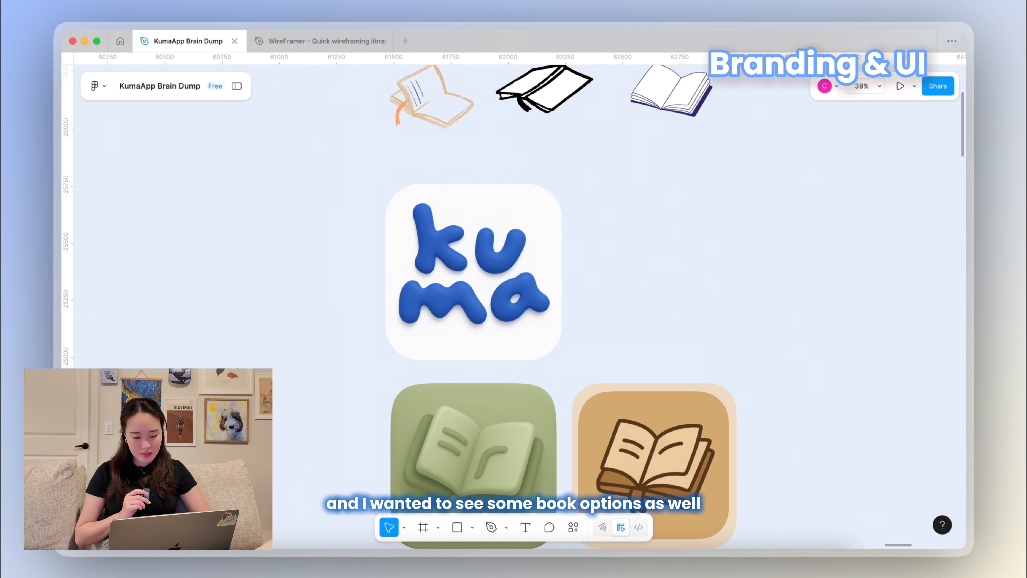
{"action": "scroll", "scroll_direction": "down", "scroll_amount": 3}
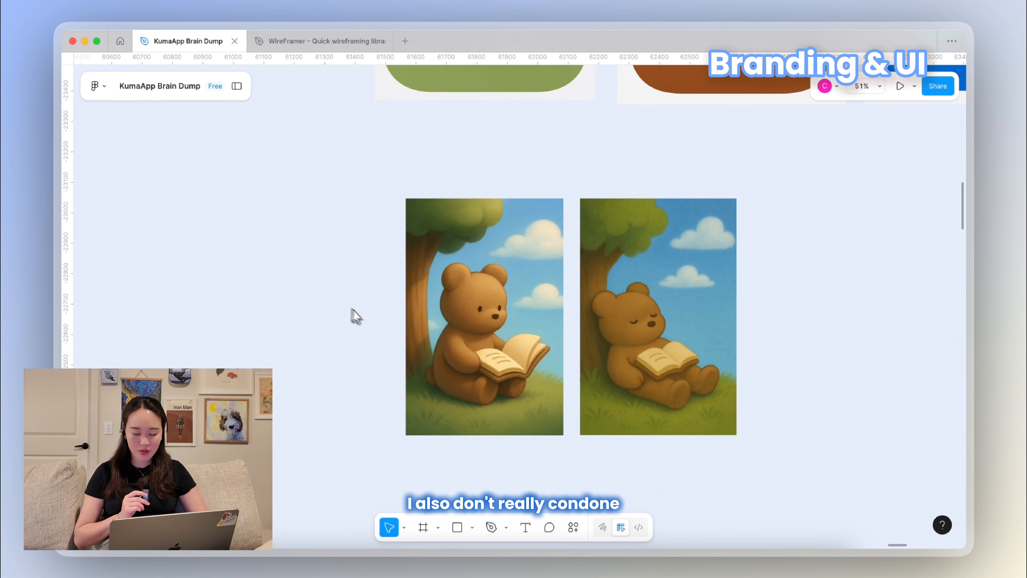
{"action": "scroll", "scroll_direction": "down", "scroll_amount": 3}
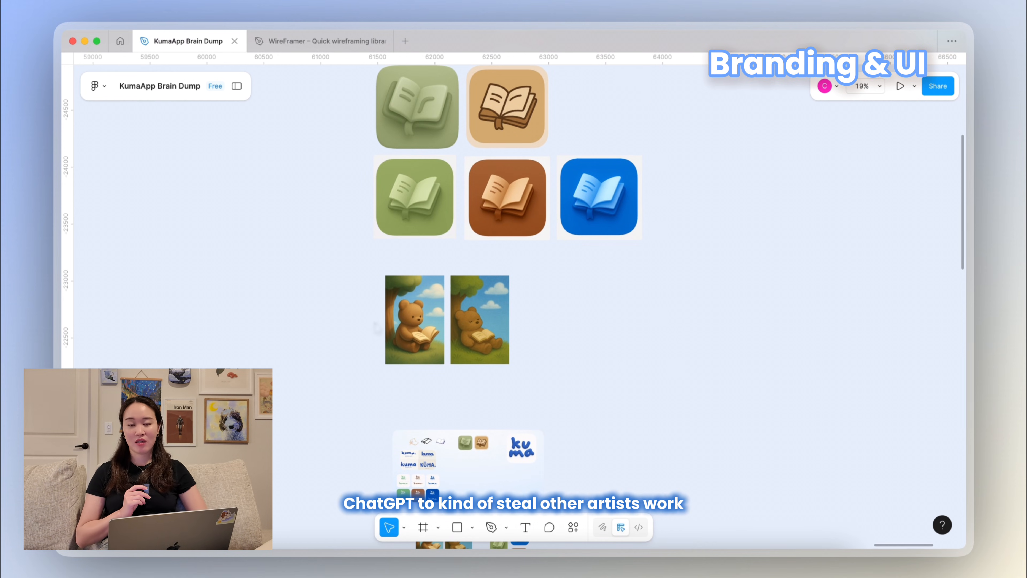
{"action": "scroll", "scroll_direction": "down", "scroll_amount": 3}
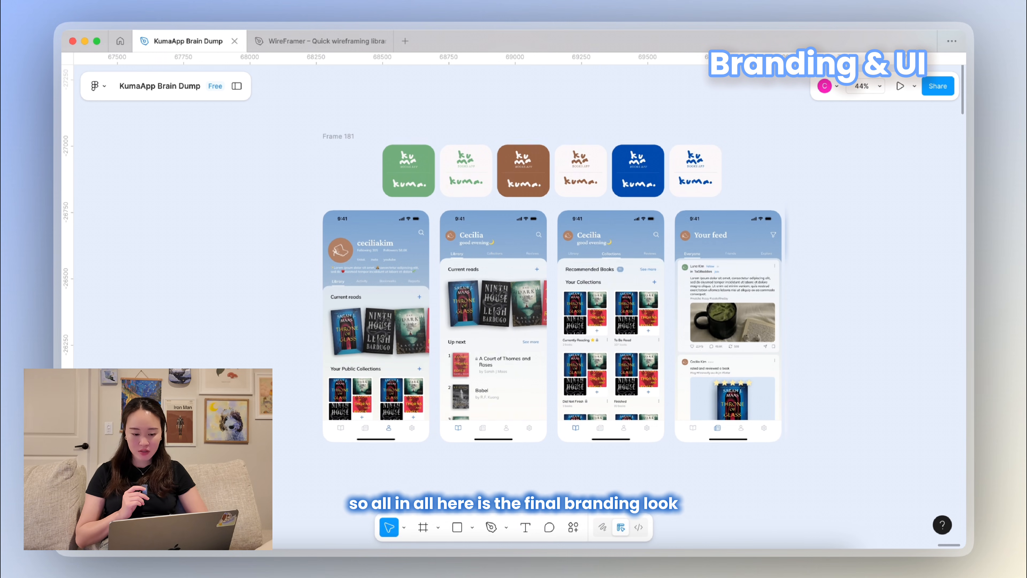
Zoom into Frame 181's screens, then zoom out to overview the whole KumaApp board
{"action": "scroll", "scroll_direction": "down", "scroll_amount": 3}
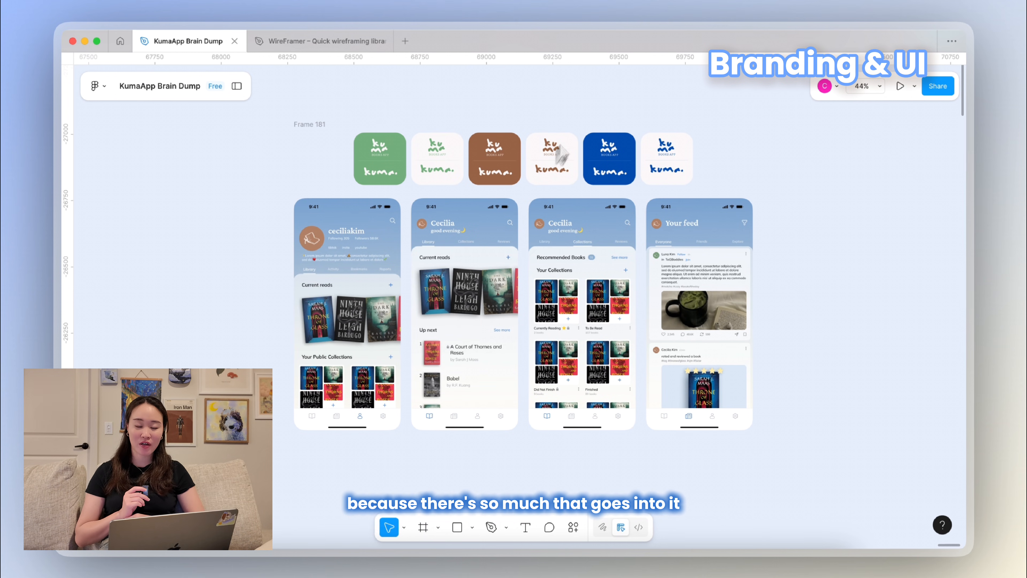
{"action": "mouse_move", "coordinate": [623, 107]}
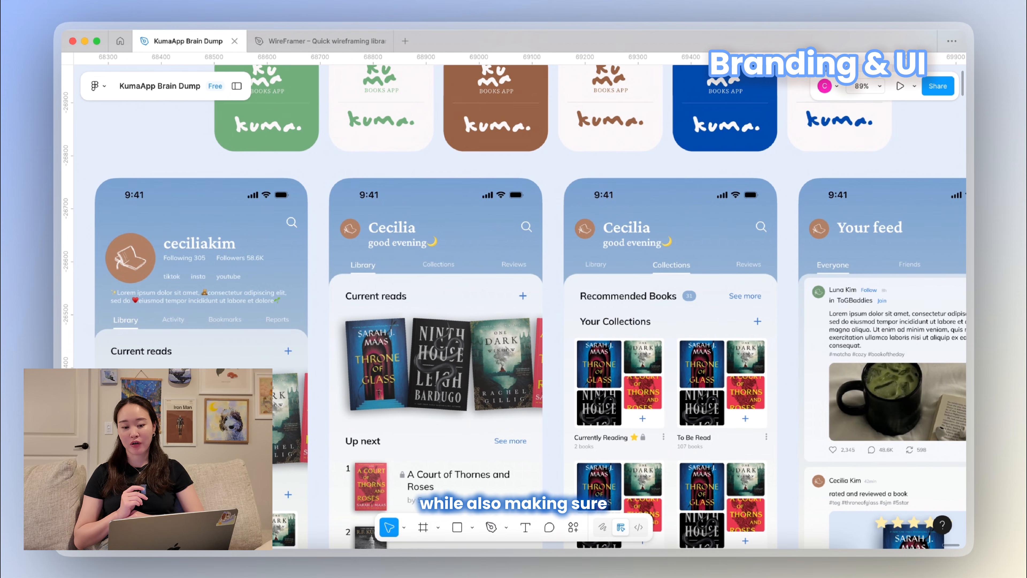
{"action": "scroll", "scroll_direction": "down", "scroll_amount": 3}
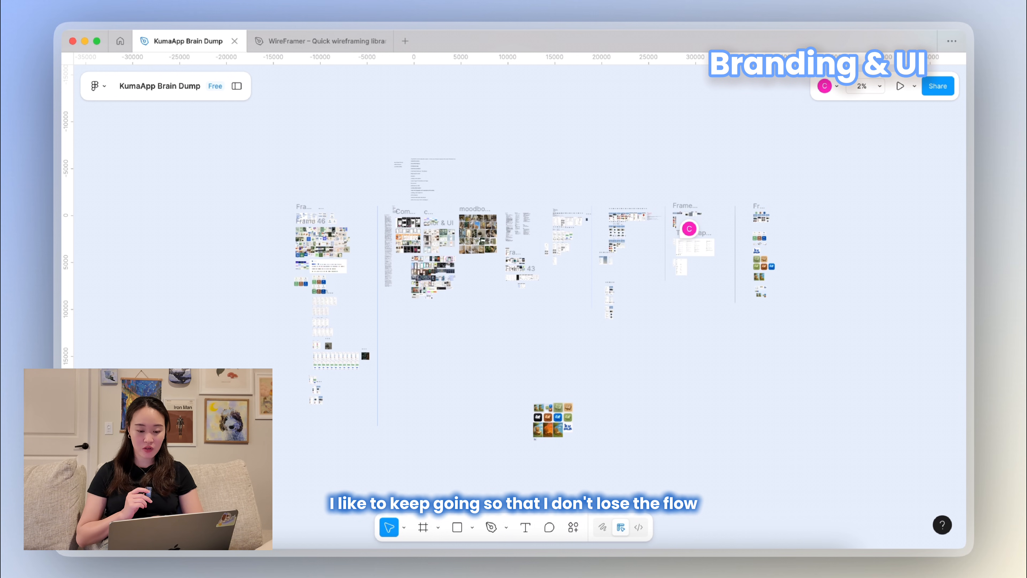
{"action": "scroll", "scroll_direction": "up", "scroll_amount": 3}
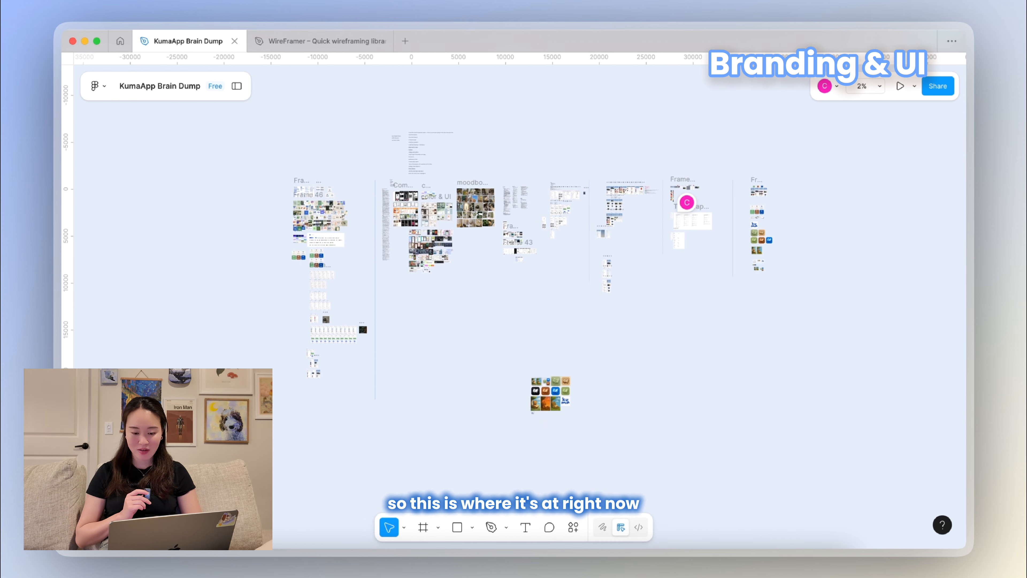